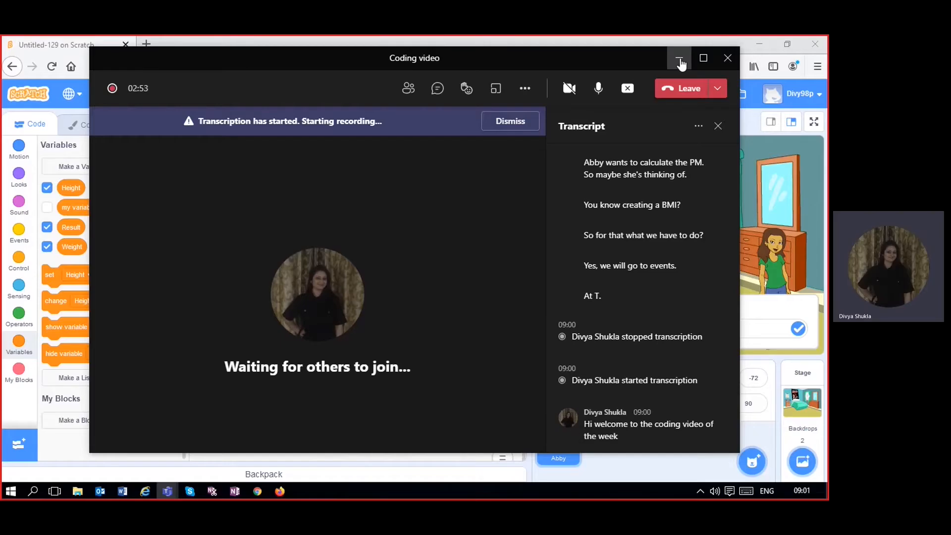
Move the call window aside and hide the variable readouts, leaving only the bedroom and Abby on stage.
{"action": "left_click", "coordinate": [679, 58]}
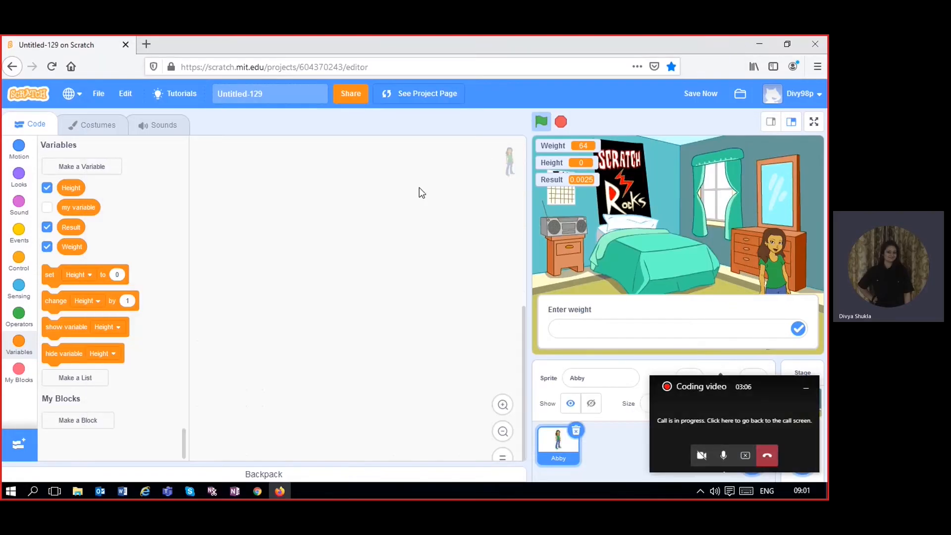
{"action": "left_click", "coordinate": [47, 187]}
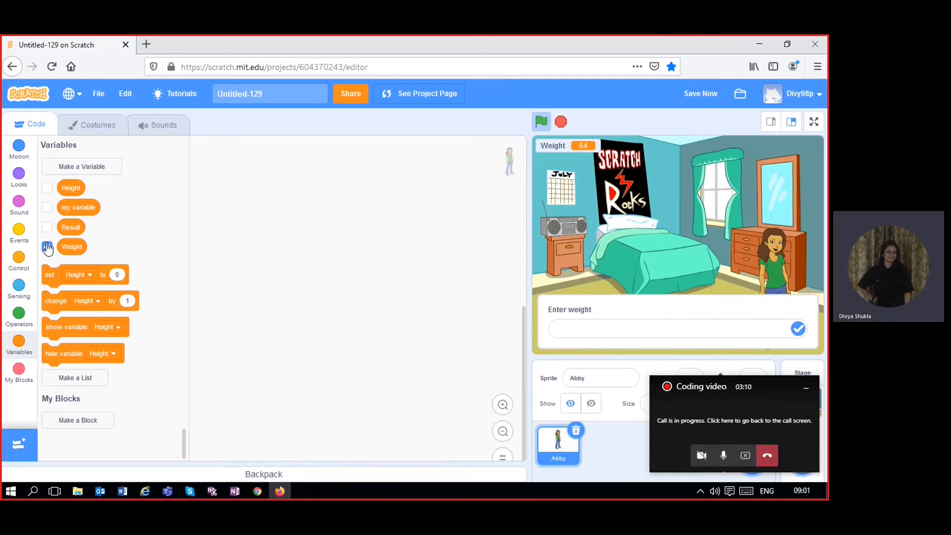
{"action": "left_click", "coordinate": [48, 246]}
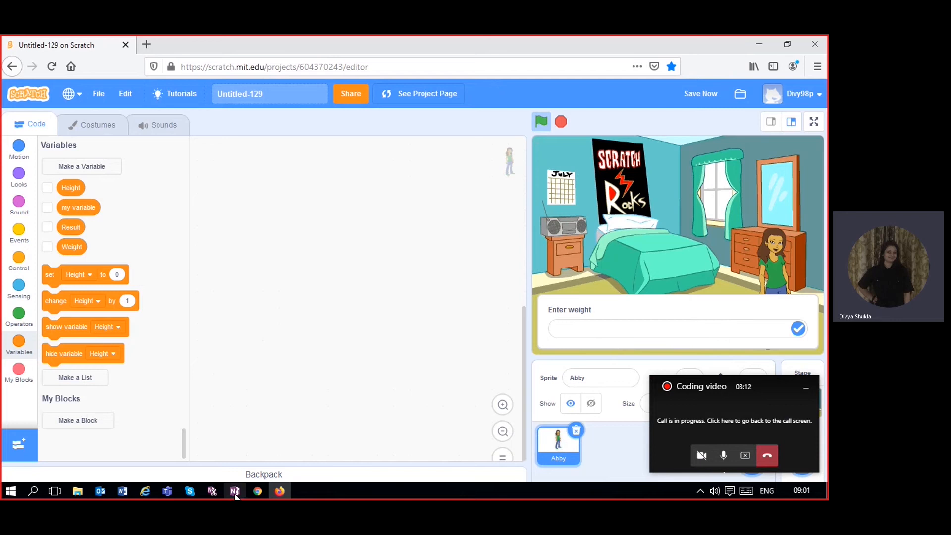
Show the OneNote BMI page with the weight-over-height-squared formula, then return to Scratch.
{"action": "left_click", "coordinate": [234, 491]}
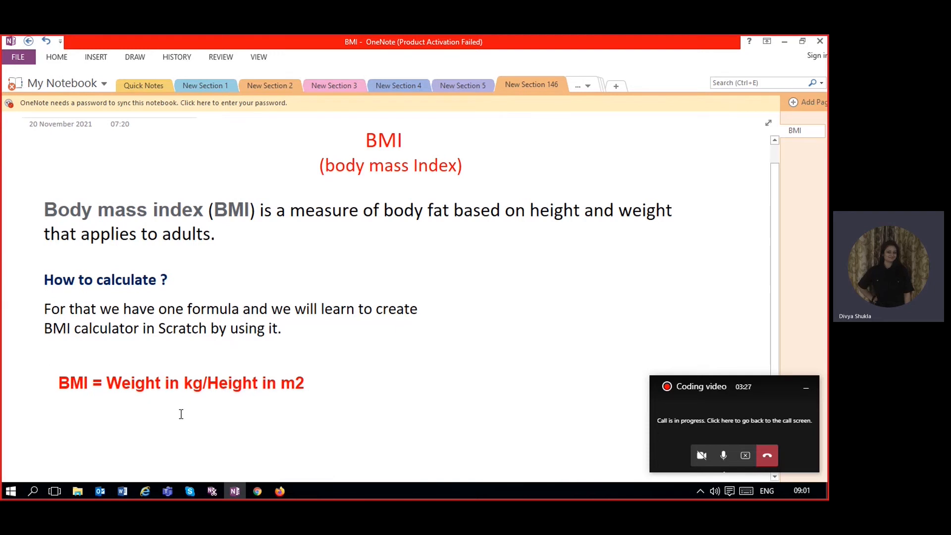
{"action": "left_click", "coordinate": [181, 383]}
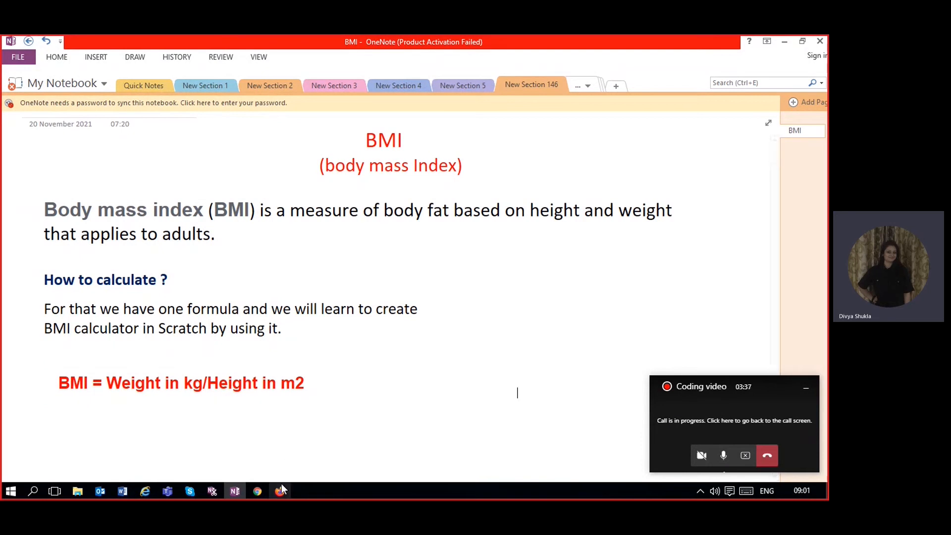
{"action": "left_click", "coordinate": [258, 490]}
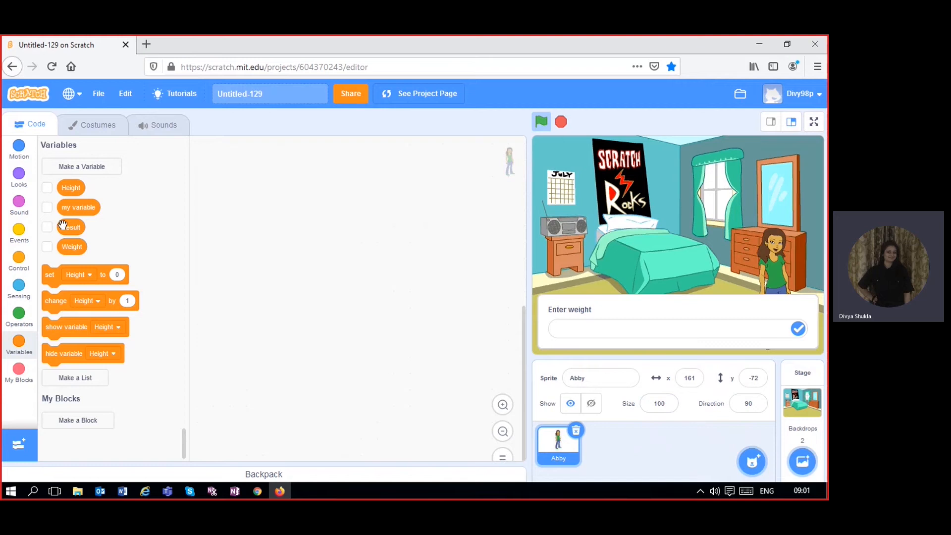
Add a 'when green flag clicked' hat and show the Height, Result and Weight readouts on stage.
{"action": "left_click", "coordinate": [19, 231]}
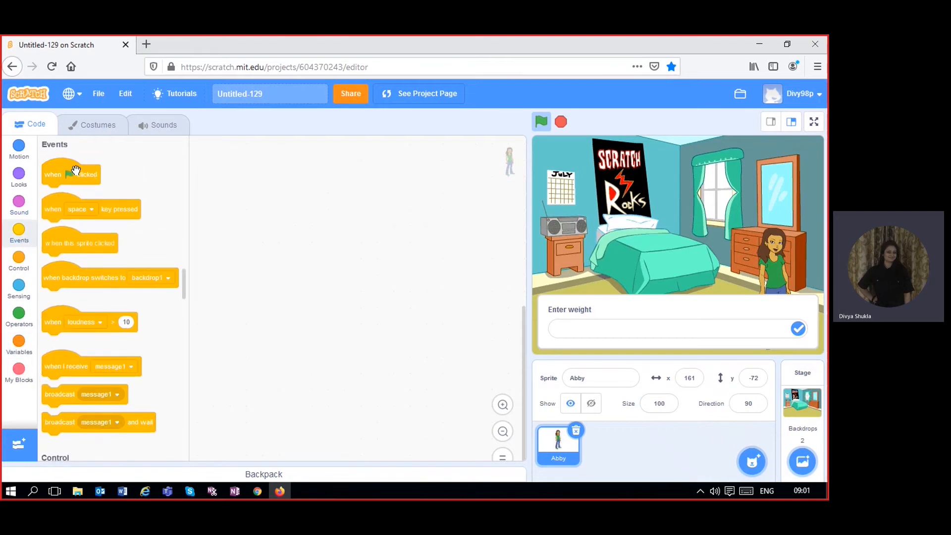
{"action": "left_click_drag", "start_coordinate": [70, 174], "coordinate": [309, 182]}
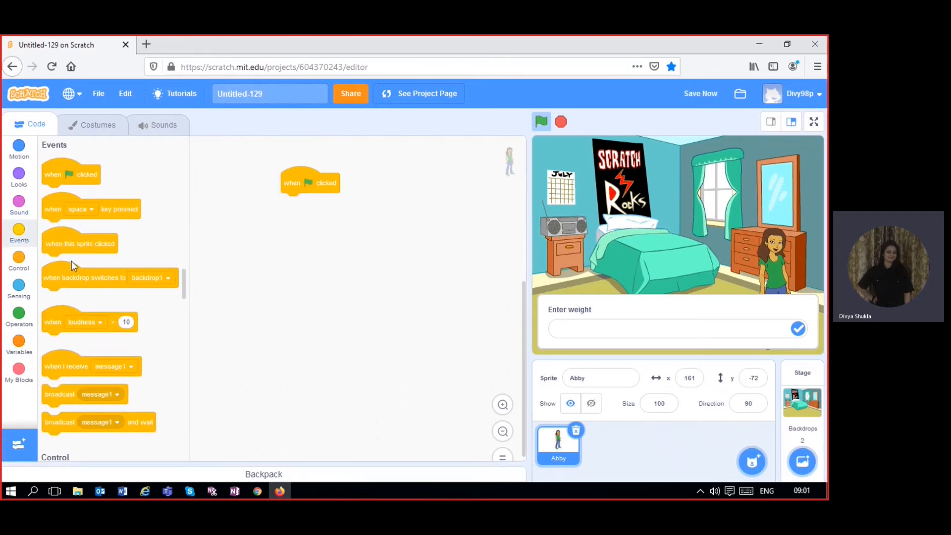
{"action": "left_click", "coordinate": [19, 344]}
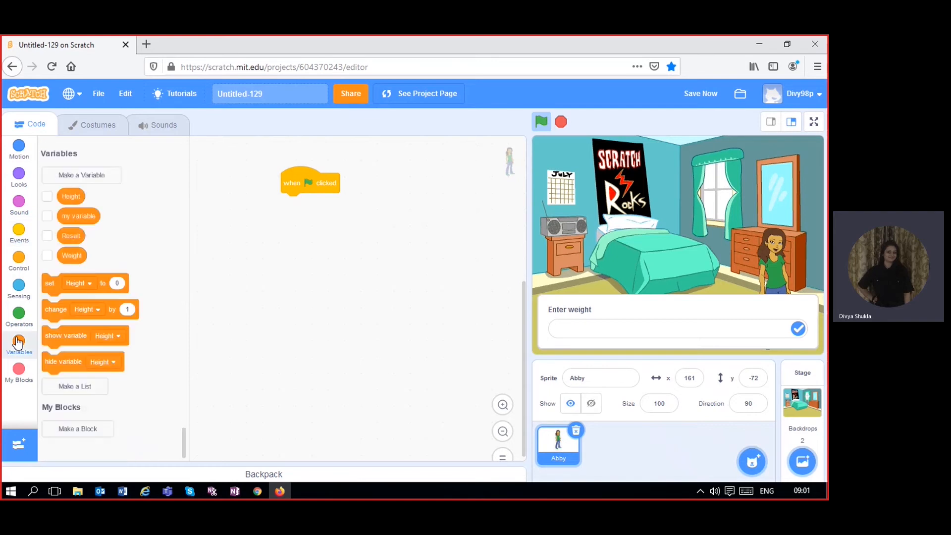
{"action": "left_click", "coordinate": [48, 196]}
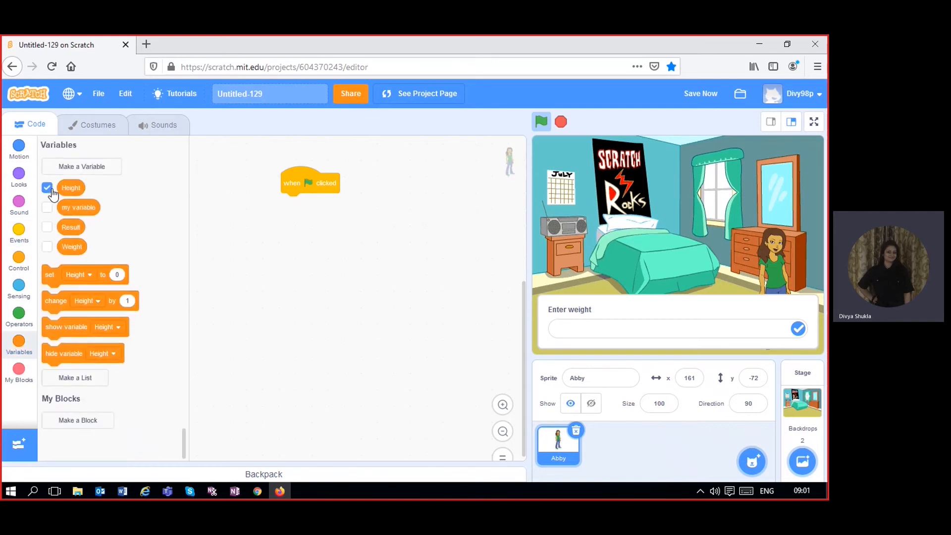
{"action": "left_click", "coordinate": [48, 227]}
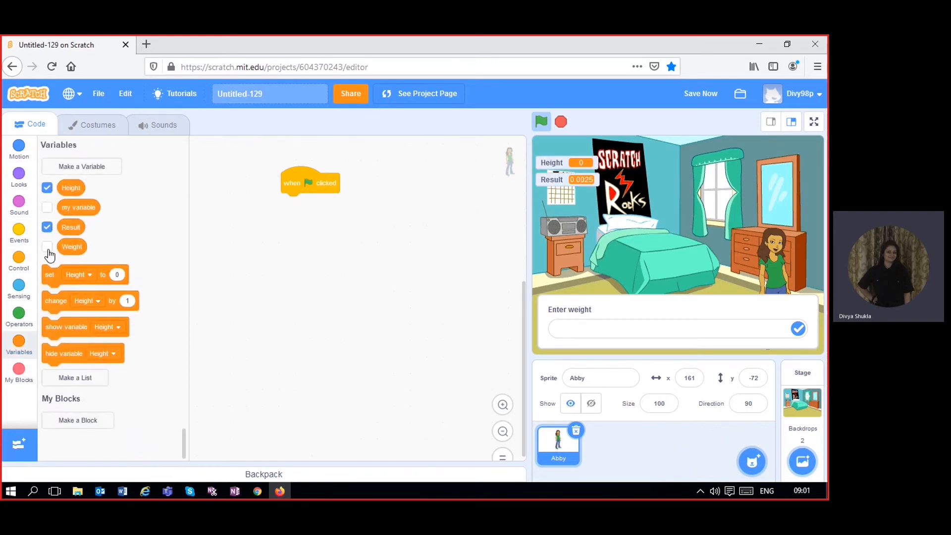
{"action": "left_click", "coordinate": [48, 247]}
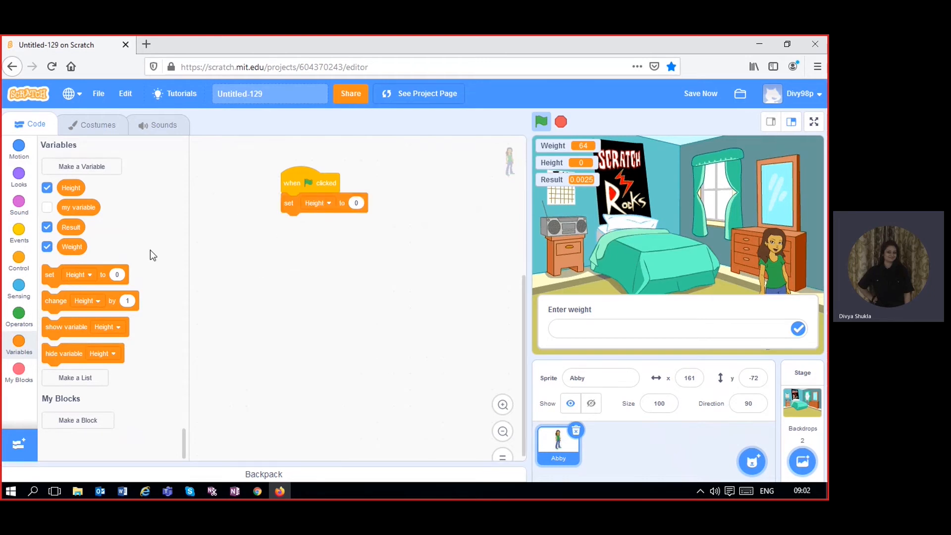
Under the hat, add three 'set to 0' blocks for Height, Weight and Result.
{"action": "left_click_drag", "start_coordinate": [85, 274], "coordinate": [321, 222]}
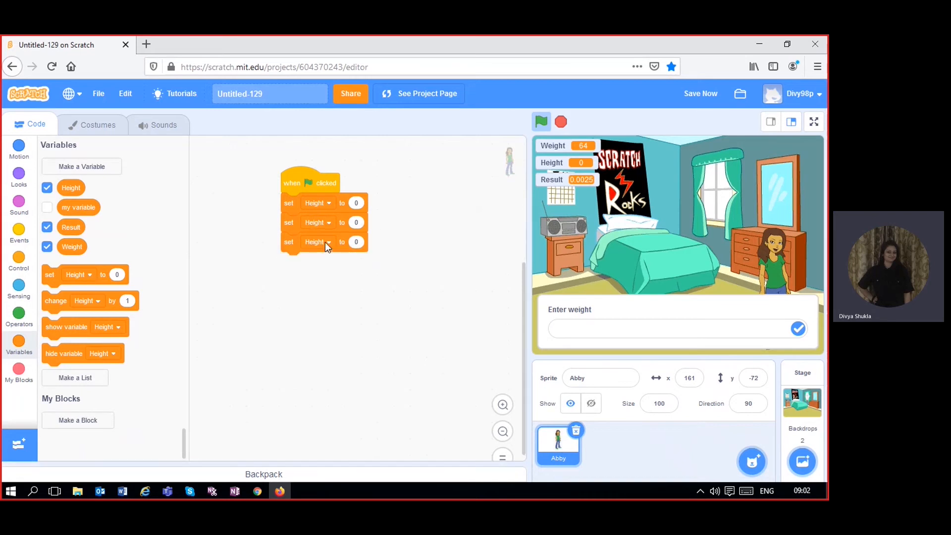
{"action": "left_click", "coordinate": [317, 242]}
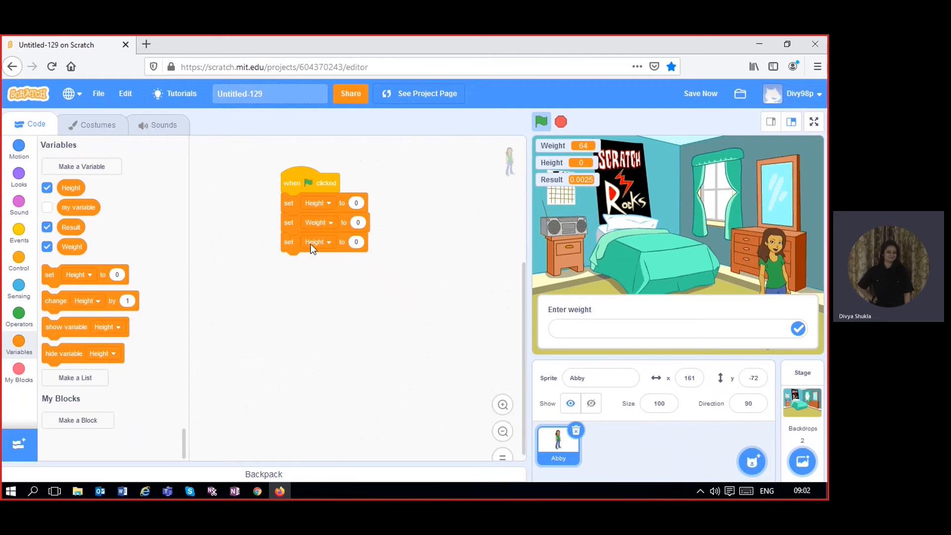
{"action": "left_click", "coordinate": [318, 242]}
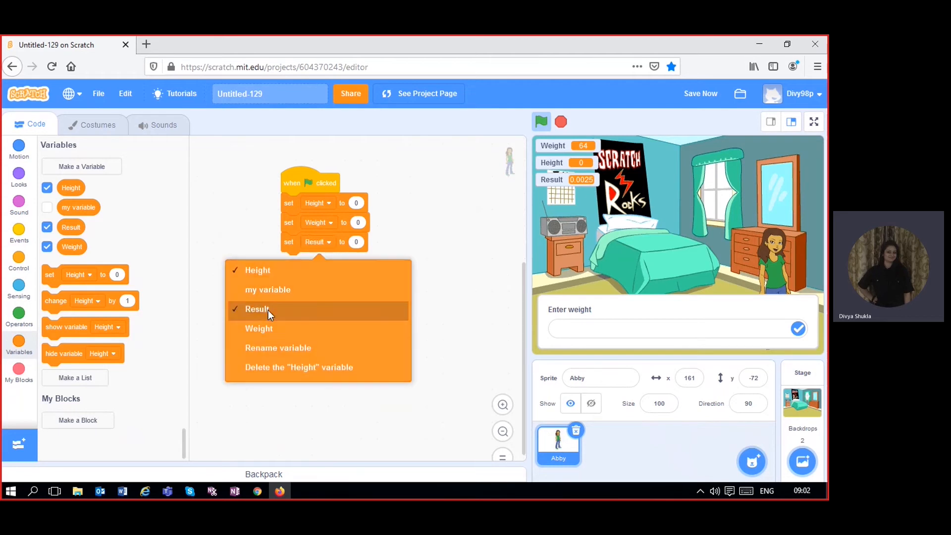
{"action": "left_click", "coordinate": [258, 309]}
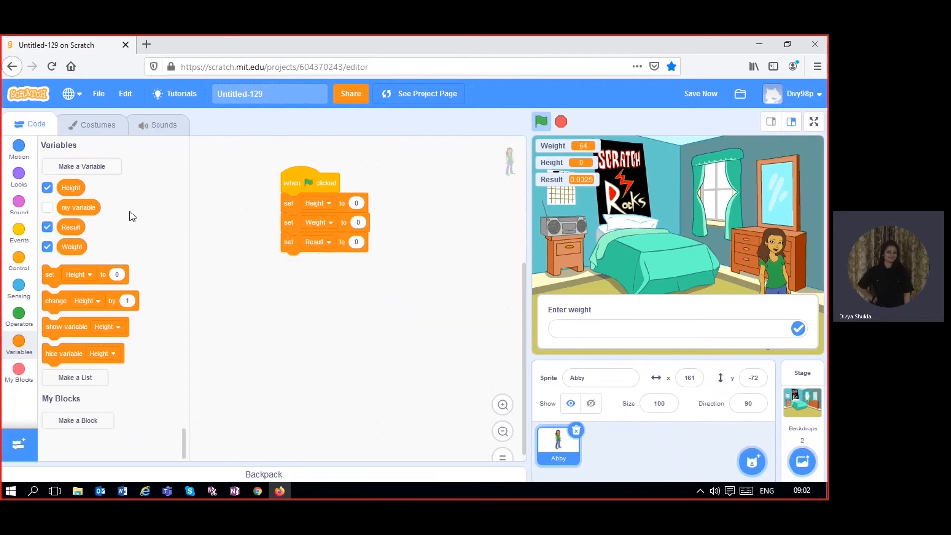
{"action": "left_click", "coordinate": [19, 177]}
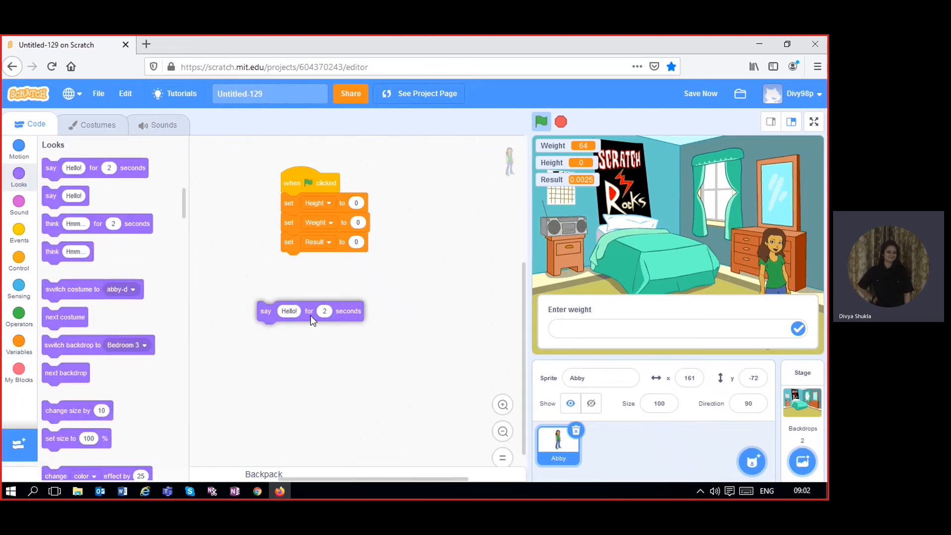
Have Abby say 'Want to know my BMI' then think 'Hmm...Lets Calculate it' after the resets.
{"action": "left_click_drag", "start_coordinate": [266, 310], "coordinate": [290, 261]}
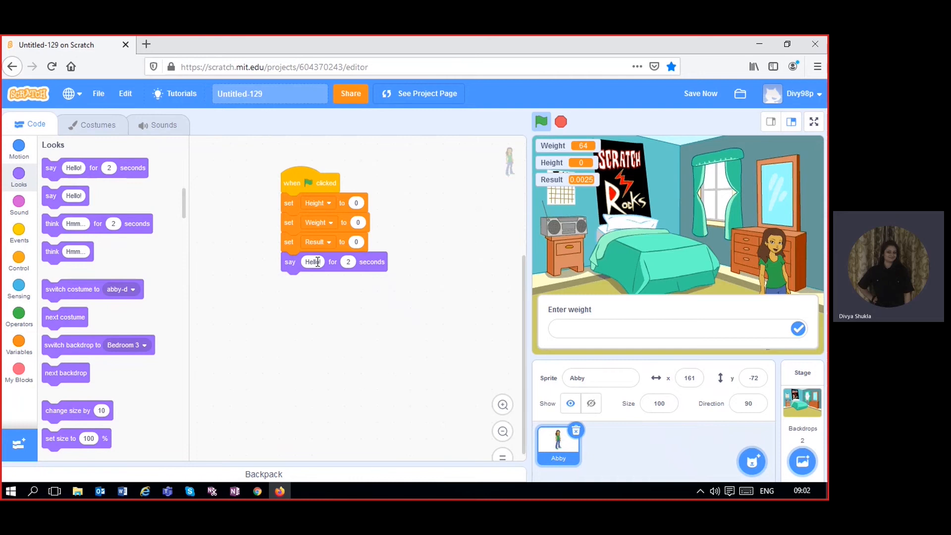
{"action": "left_click", "coordinate": [312, 261]}
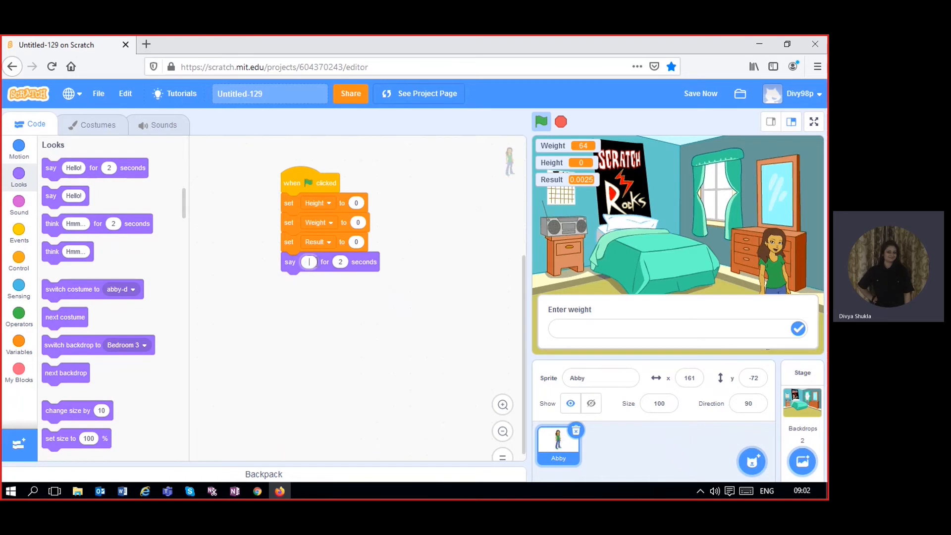
{"action": "type", "text": "Let calculate BMI"}
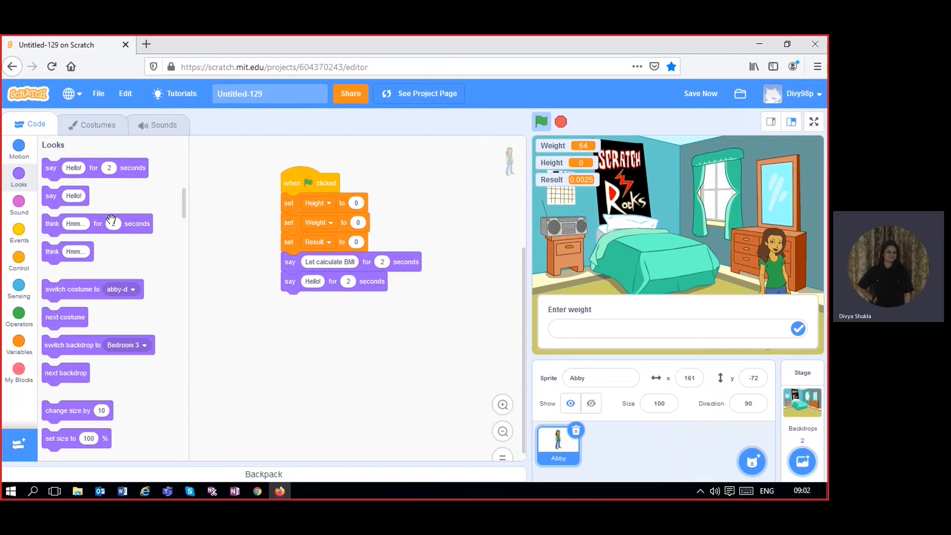
{"action": "left_click_drag", "start_coordinate": [97, 223], "coordinate": [234, 338]}
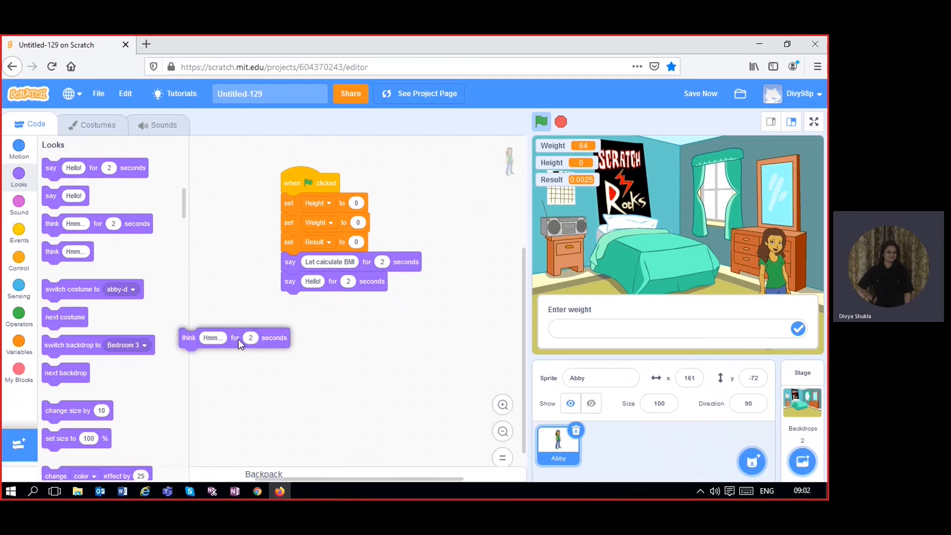
{"action": "left_click_drag", "start_coordinate": [212, 337], "coordinate": [331, 331]}
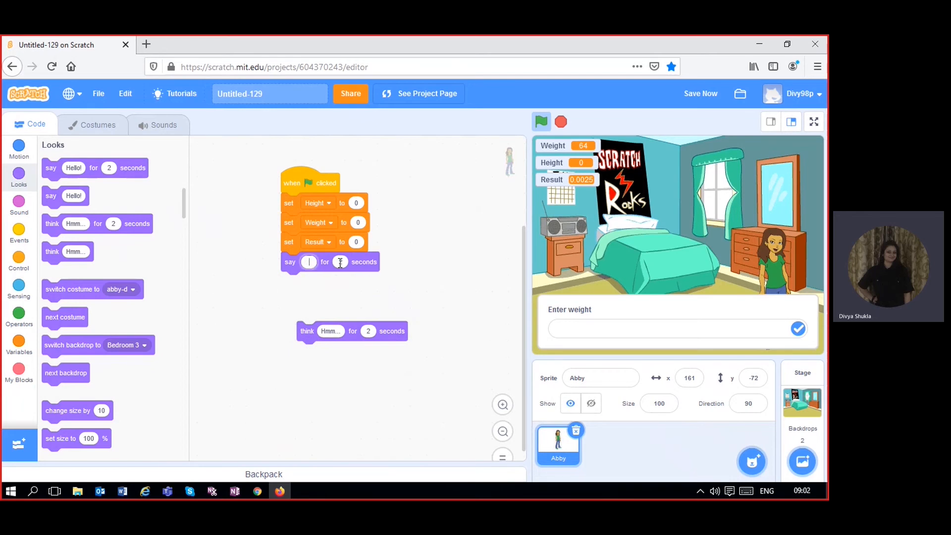
{"action": "type", "text": "Want to know my"}
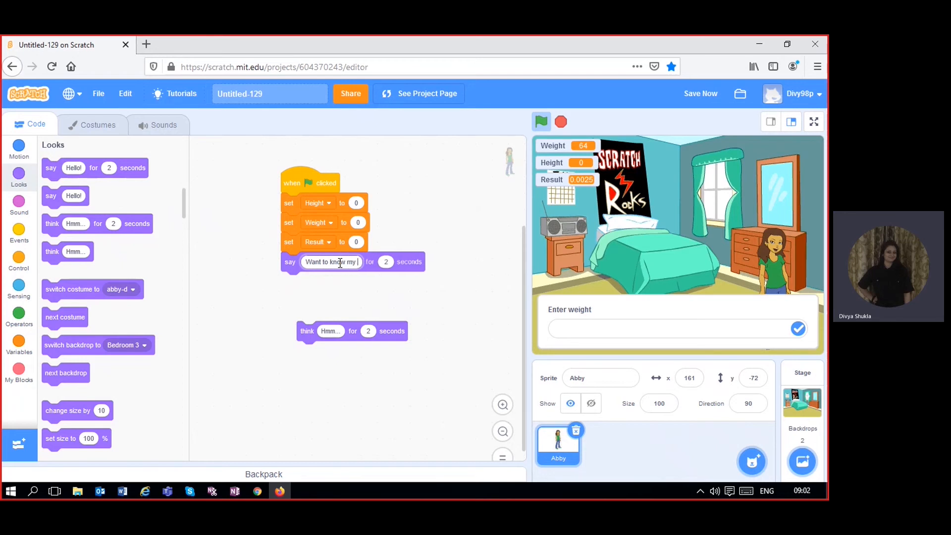
{"action": "type", "text": "BMI"}
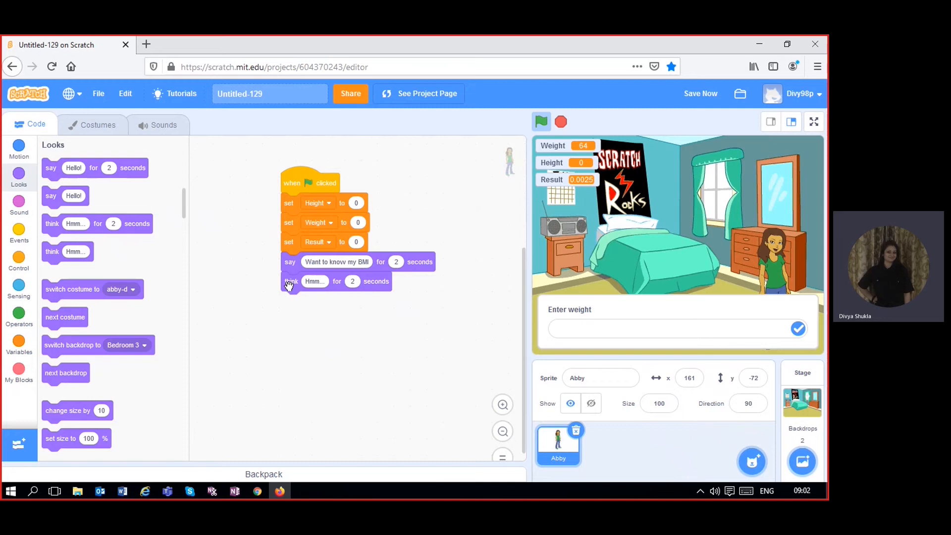
{"action": "left_click", "coordinate": [315, 280]}
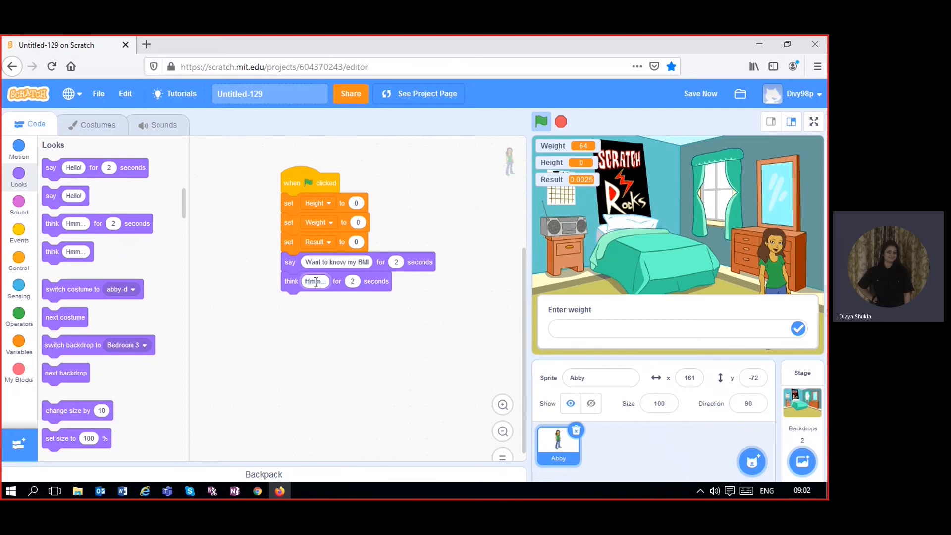
{"action": "type", "text": "Lets Calculate it"}
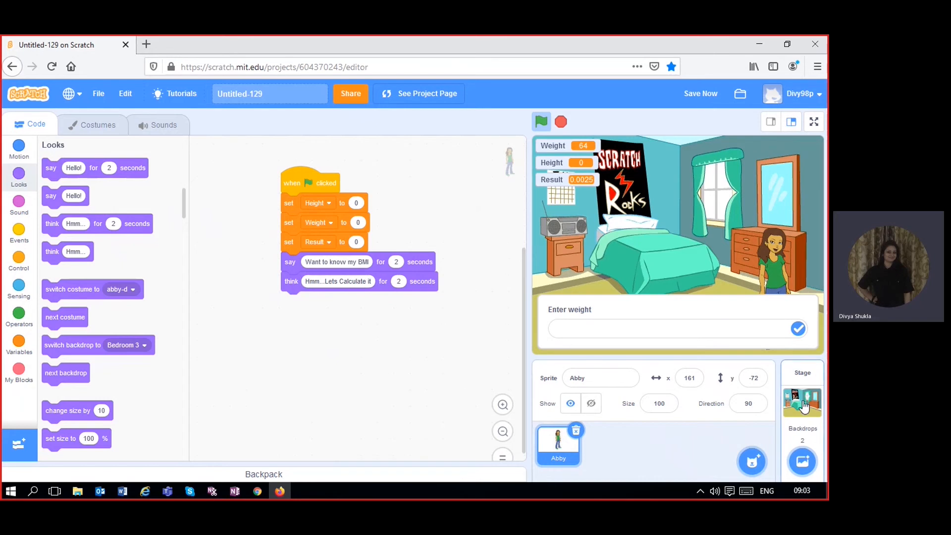
On the Stage, replace the resets with a forever loop asking 'Enter Weight in kg' and storing the answer in Weight.
{"action": "left_click", "coordinate": [801, 397]}
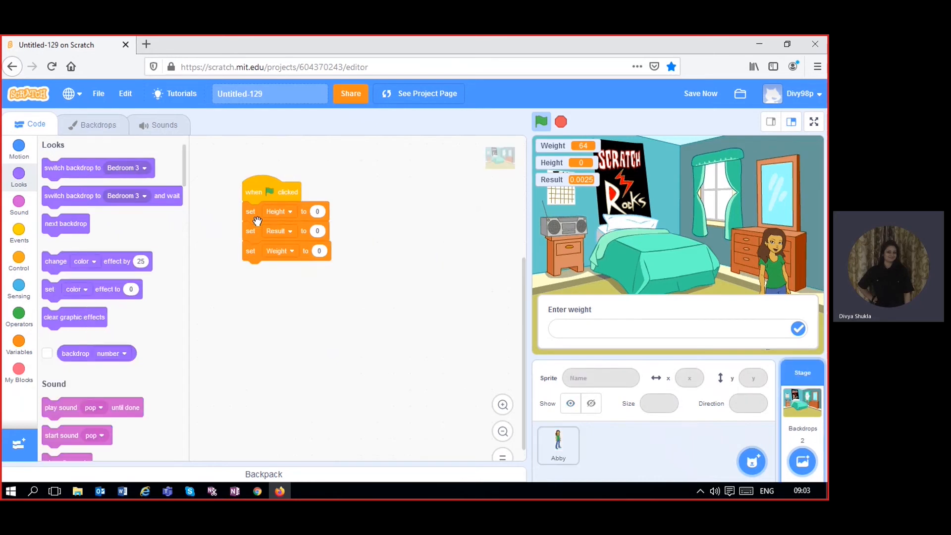
{"action": "left_click_drag", "start_coordinate": [279, 231], "coordinate": [91, 218]}
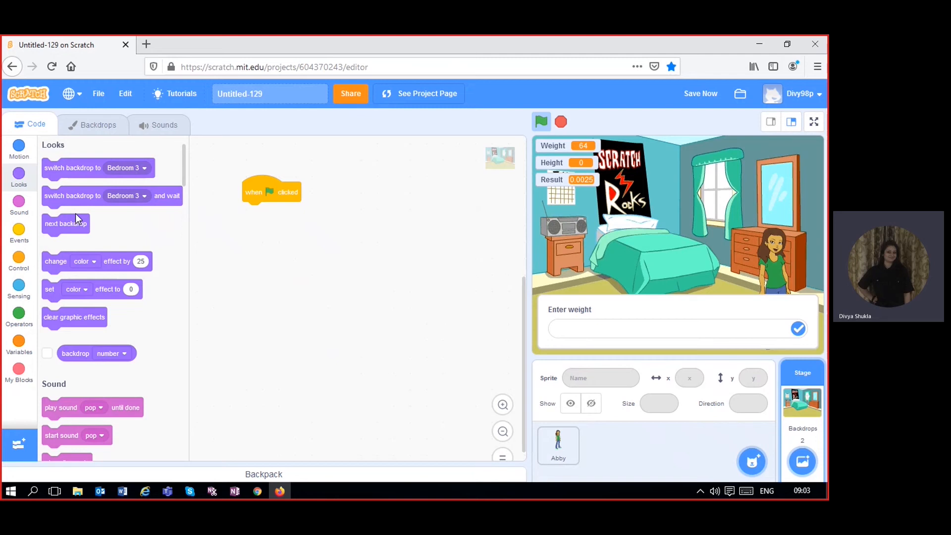
{"action": "mouse_move", "coordinate": [30, 270]}
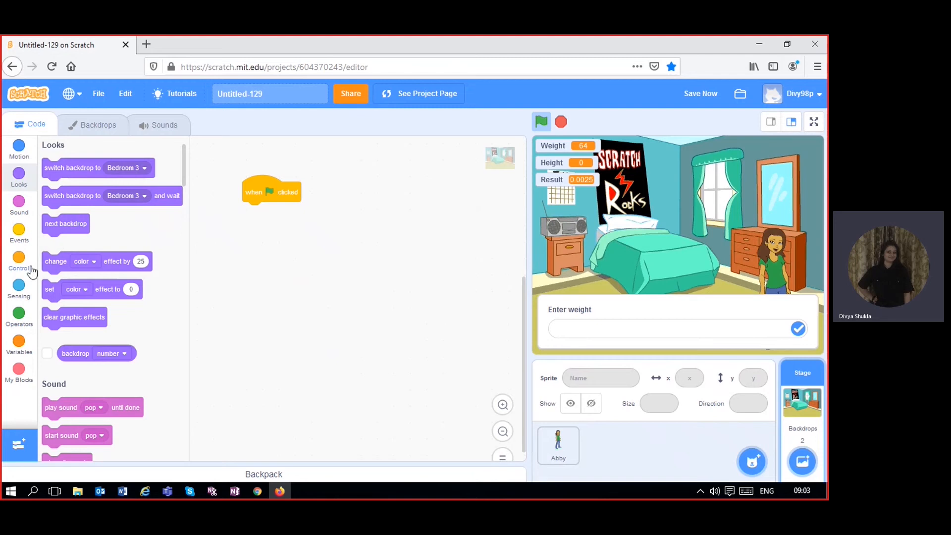
{"action": "left_click", "coordinate": [19, 260]}
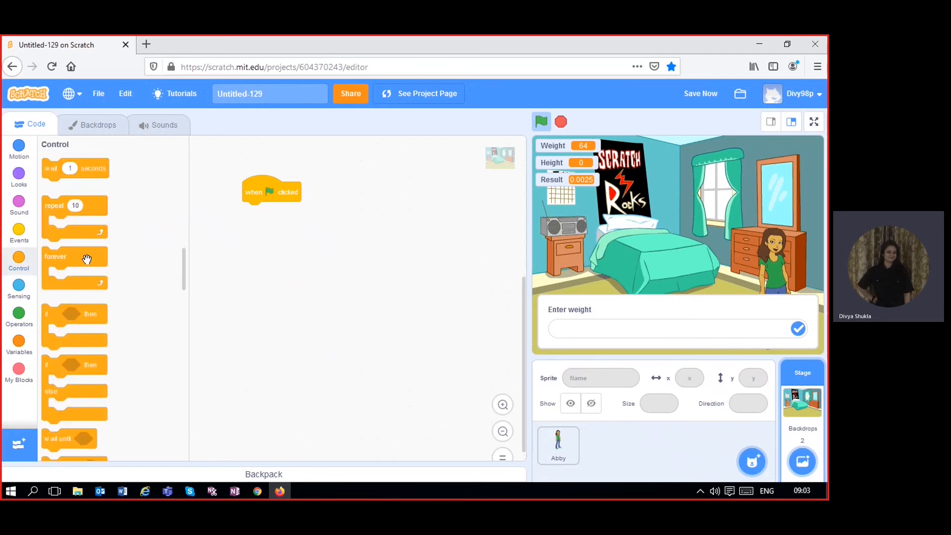
{"action": "left_click_drag", "start_coordinate": [75, 256], "coordinate": [255, 211]}
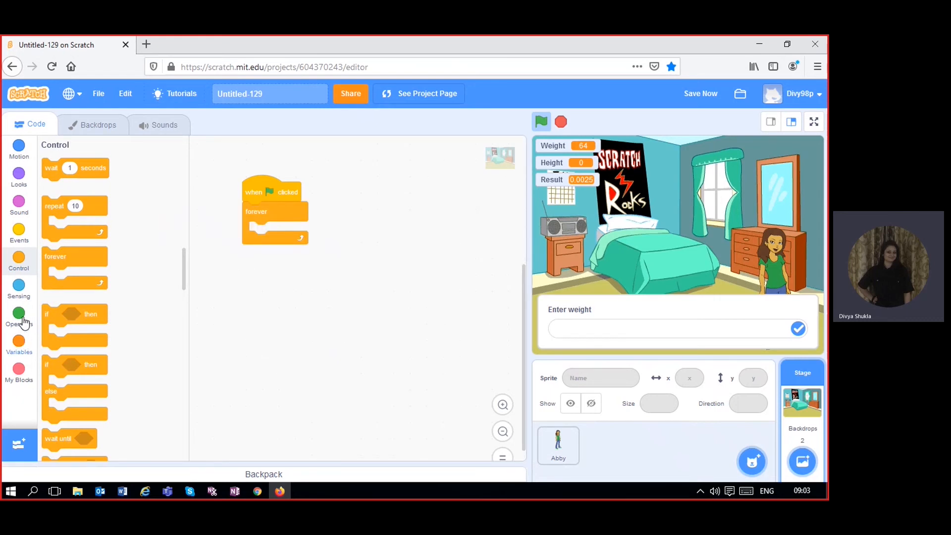
{"action": "left_click", "coordinate": [18, 288]}
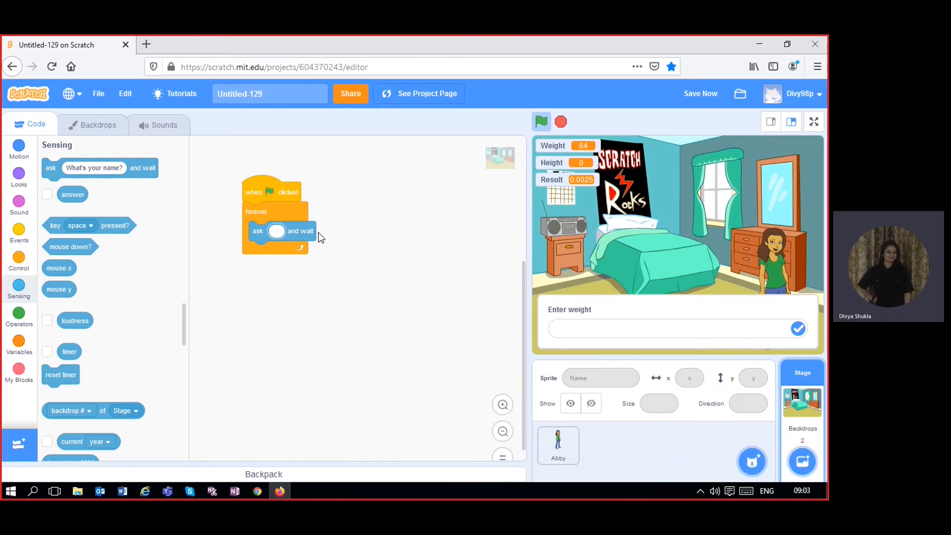
{"action": "type", "text": "Enter Weight"}
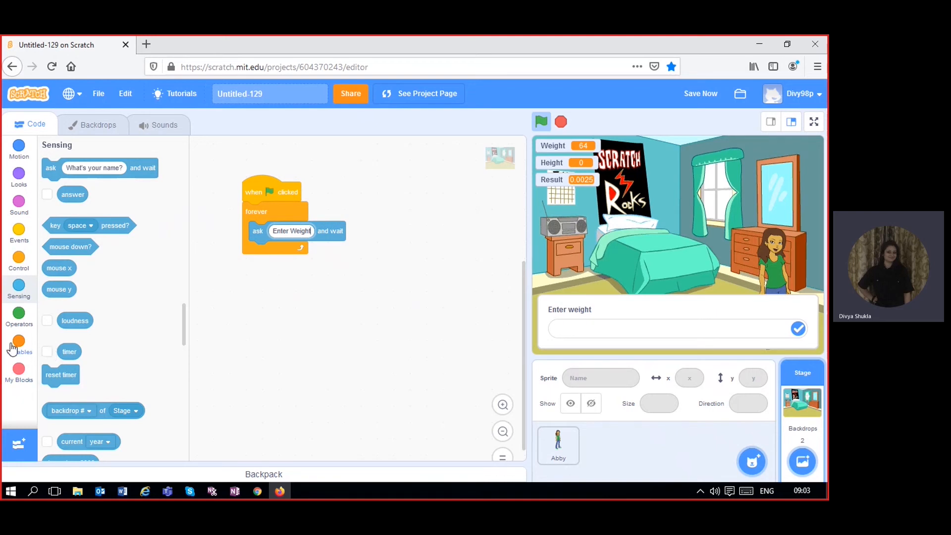
{"action": "left_click", "coordinate": [19, 342]}
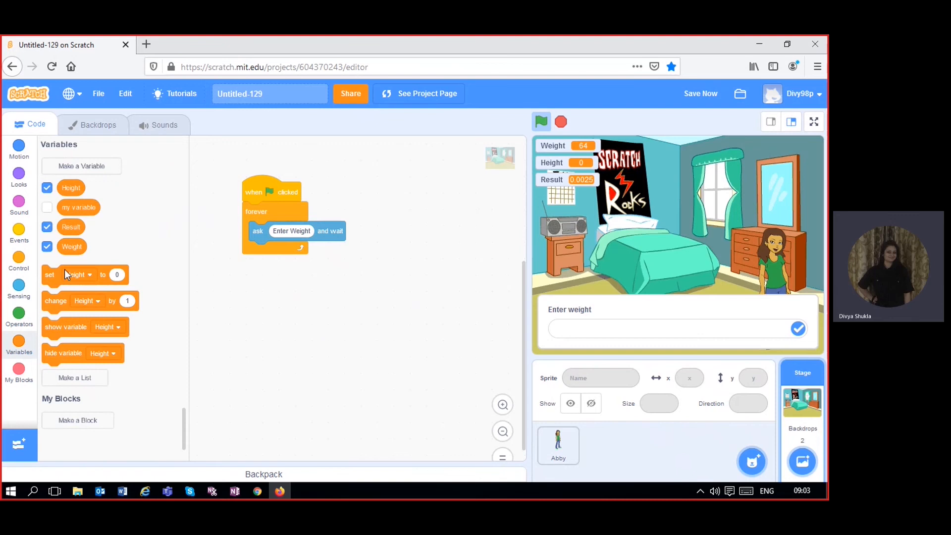
{"action": "left_click_drag", "start_coordinate": [70, 274], "coordinate": [285, 251]}
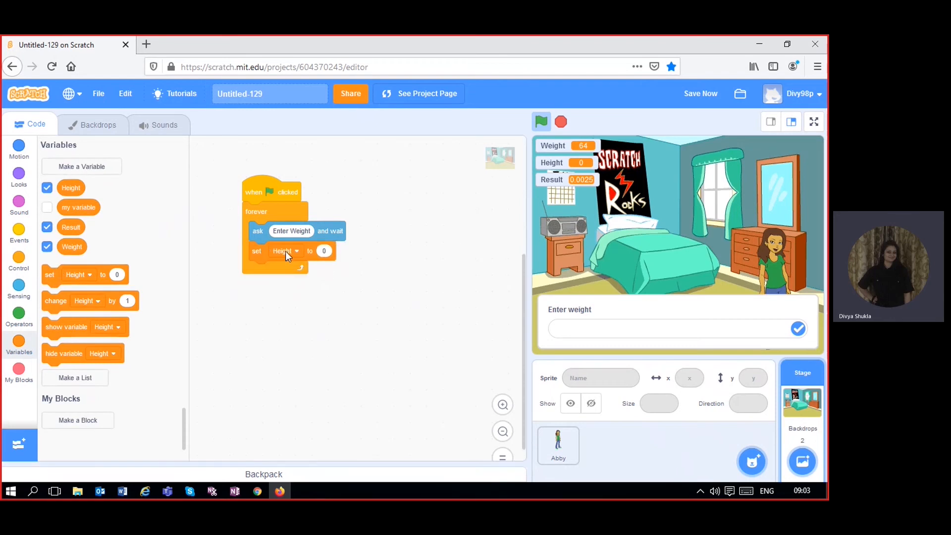
{"action": "left_click", "coordinate": [285, 250]}
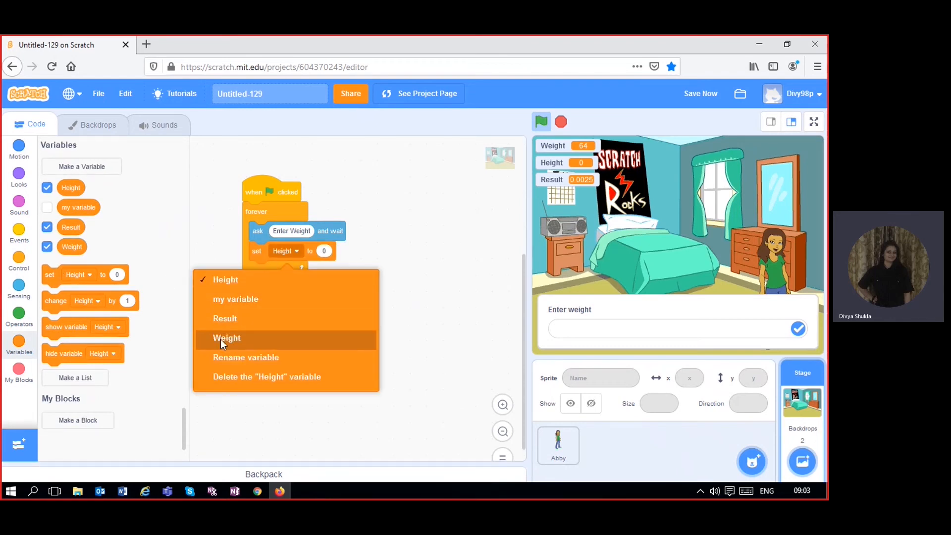
{"action": "left_click", "coordinate": [226, 338]}
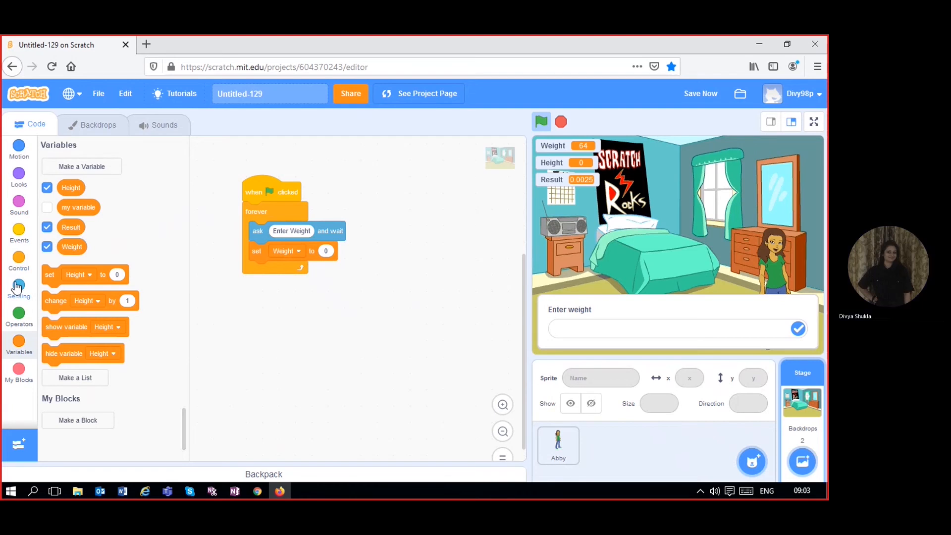
Inside the loop, ask for height in metres and store the answer in Height.
{"action": "left_click", "coordinate": [19, 288]}
{"action": "type", "text": "Enter Height in m"}
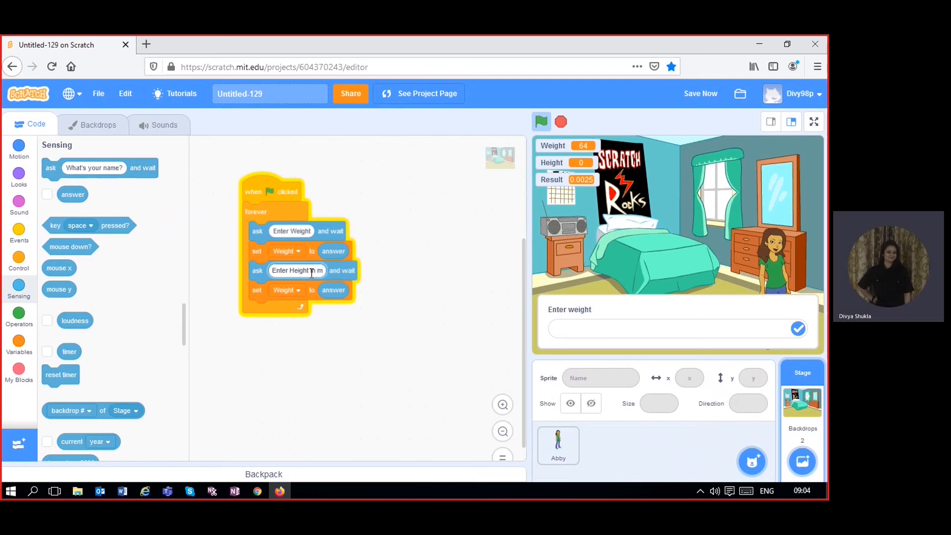
{"action": "type", "text": "etre square"}
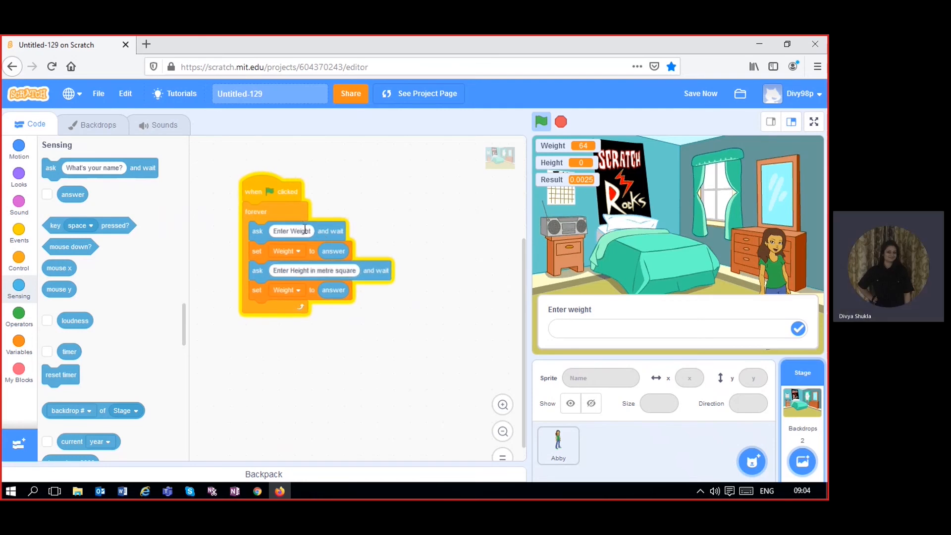
{"action": "left_click", "coordinate": [291, 231]}
{"action": "type", "text": " in kg"}
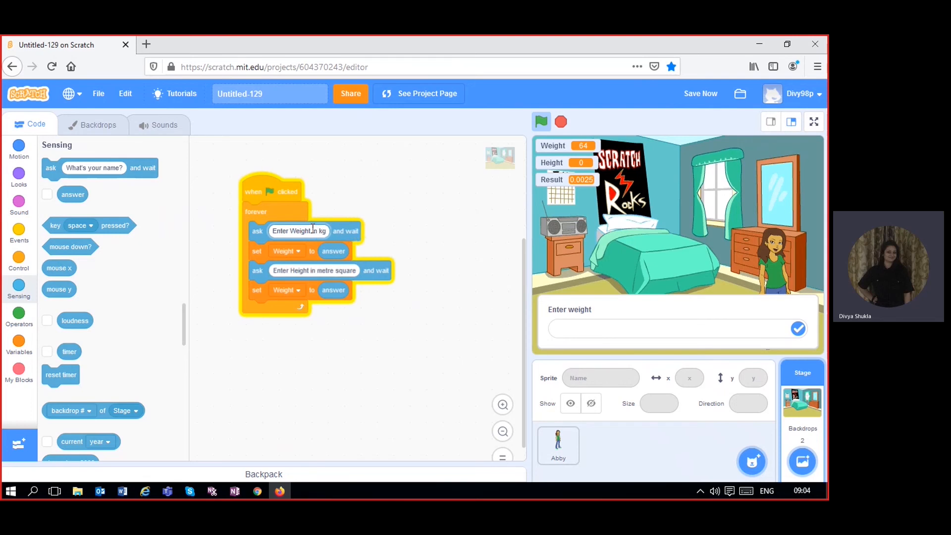
{"action": "left_click", "coordinate": [297, 290]}
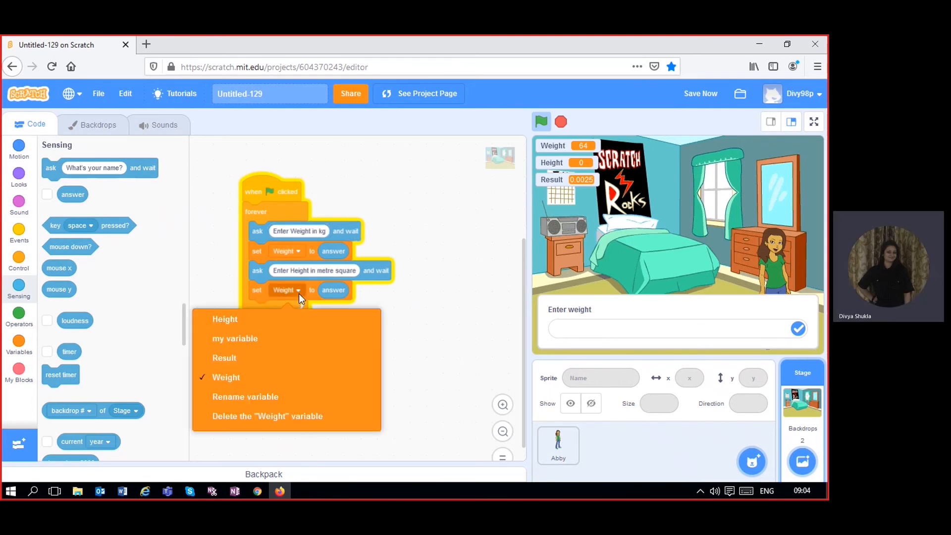
{"action": "mouse_move", "coordinate": [236, 328]}
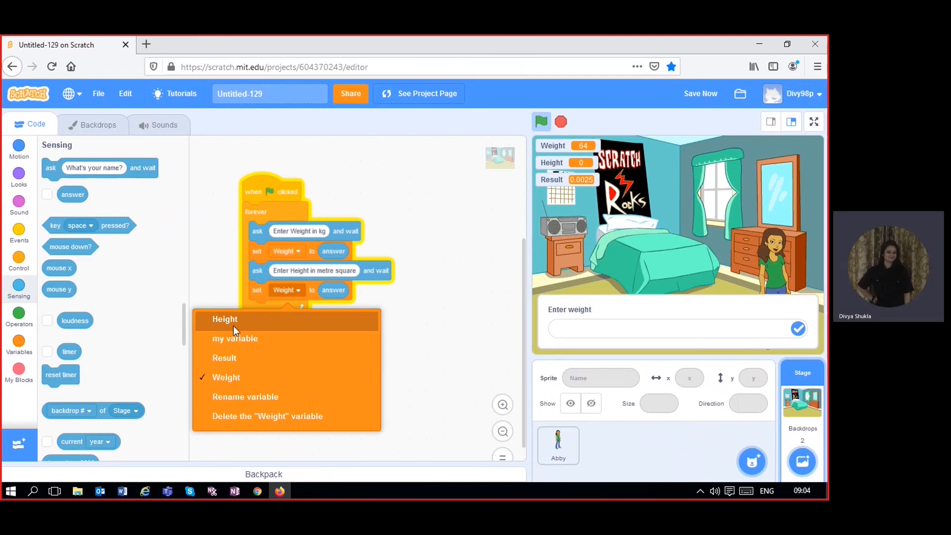
{"action": "left_click", "coordinate": [225, 319]}
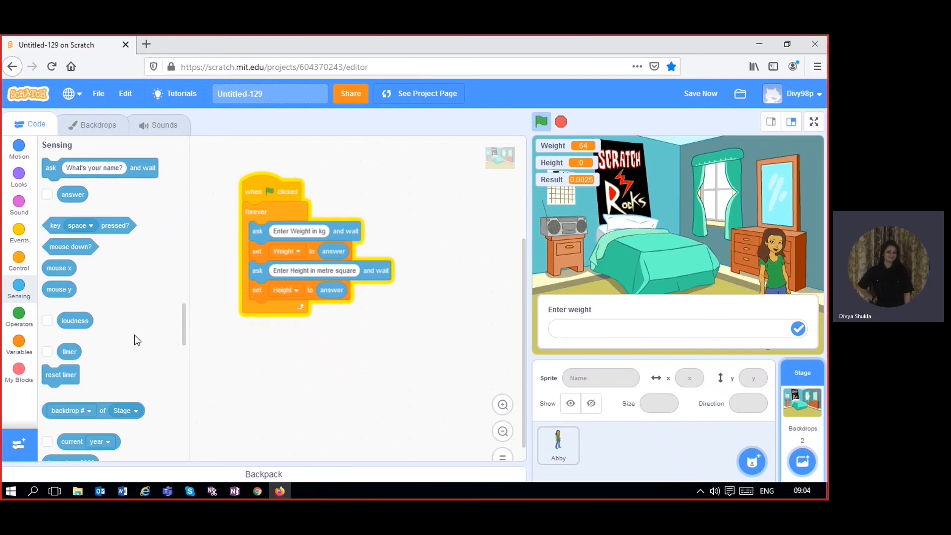
{"action": "left_click", "coordinate": [19, 312]}
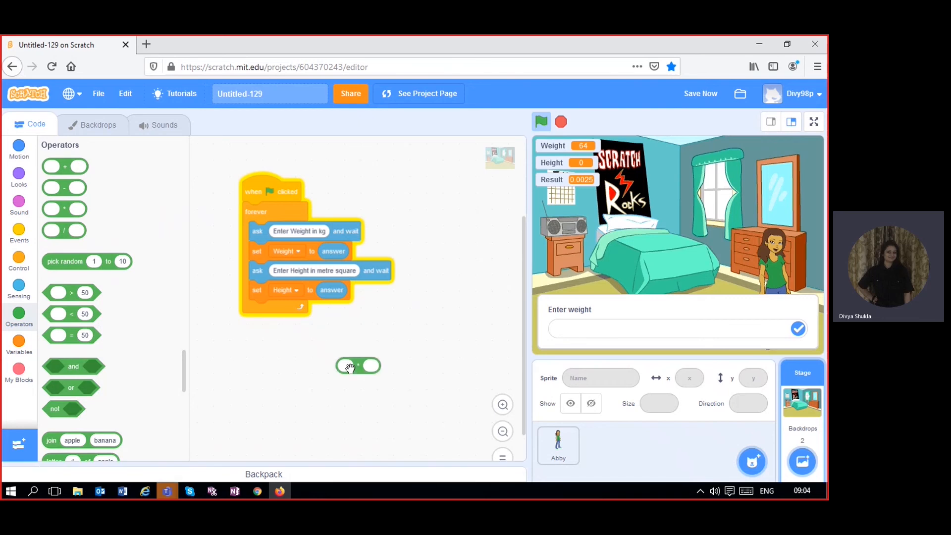
{"action": "mouse_move", "coordinate": [102, 200]}
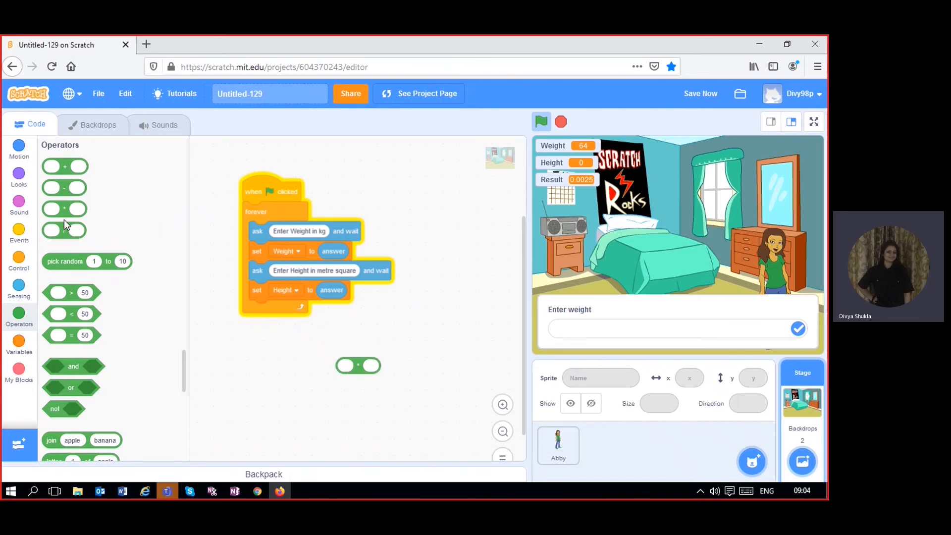
End the loop by setting Result to Weight divided by Height times Height.
{"action": "left_click", "coordinate": [19, 260]}
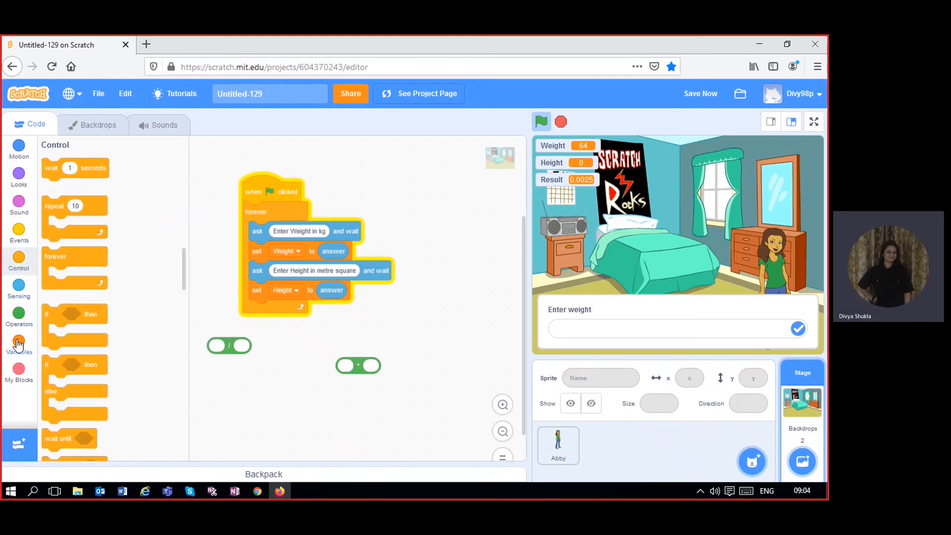
{"action": "left_click", "coordinate": [19, 345]}
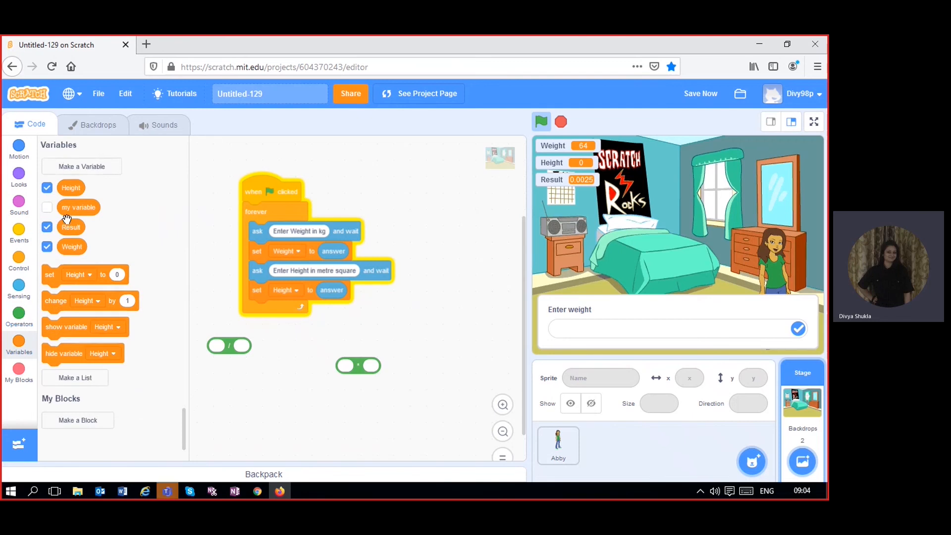
{"action": "left_click_drag", "start_coordinate": [72, 187], "coordinate": [400, 380]}
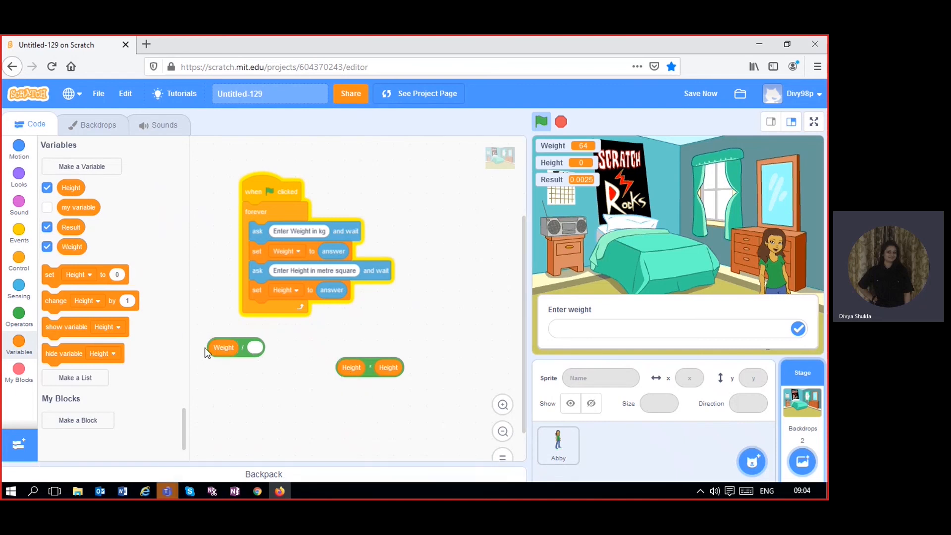
{"action": "left_click_drag", "start_coordinate": [370, 366], "coordinate": [262, 348]}
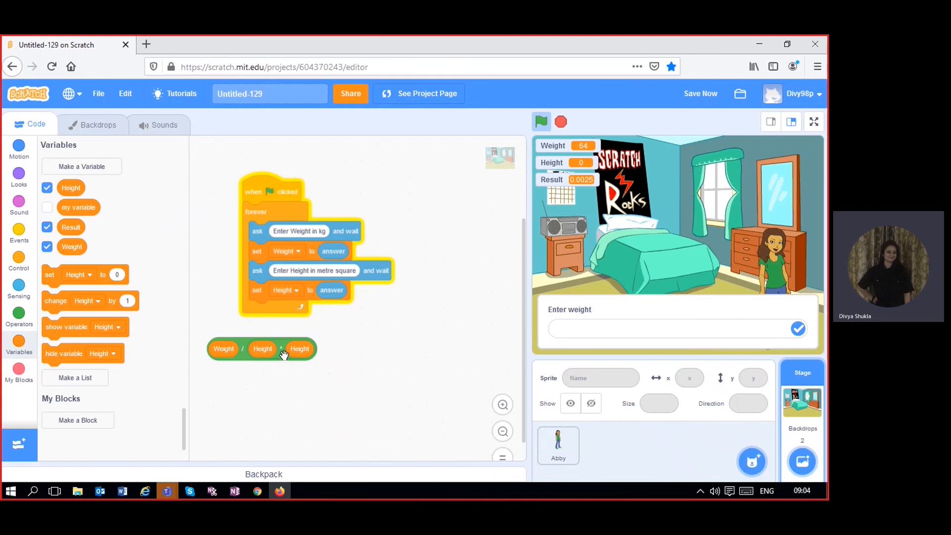
{"action": "left_click_drag", "start_coordinate": [260, 349], "coordinate": [383, 356]}
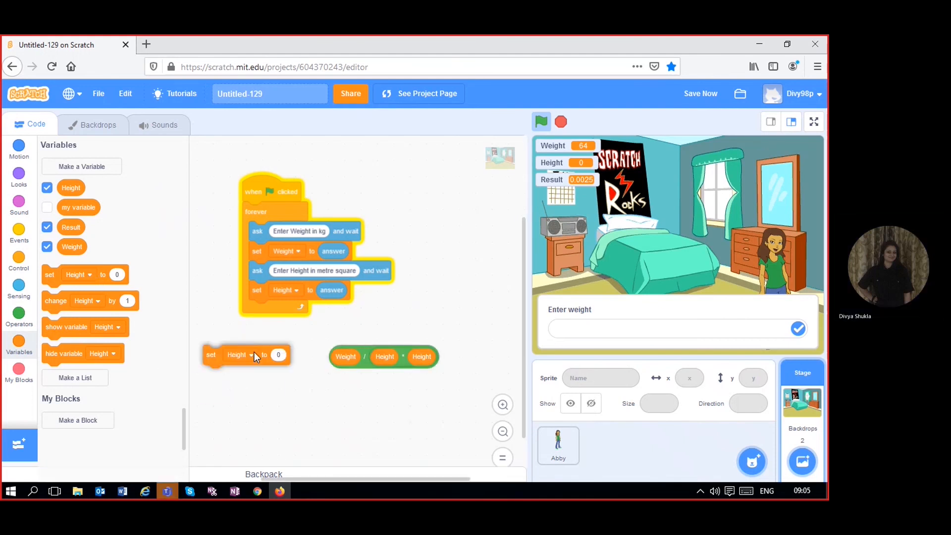
{"action": "left_click", "coordinate": [237, 354]}
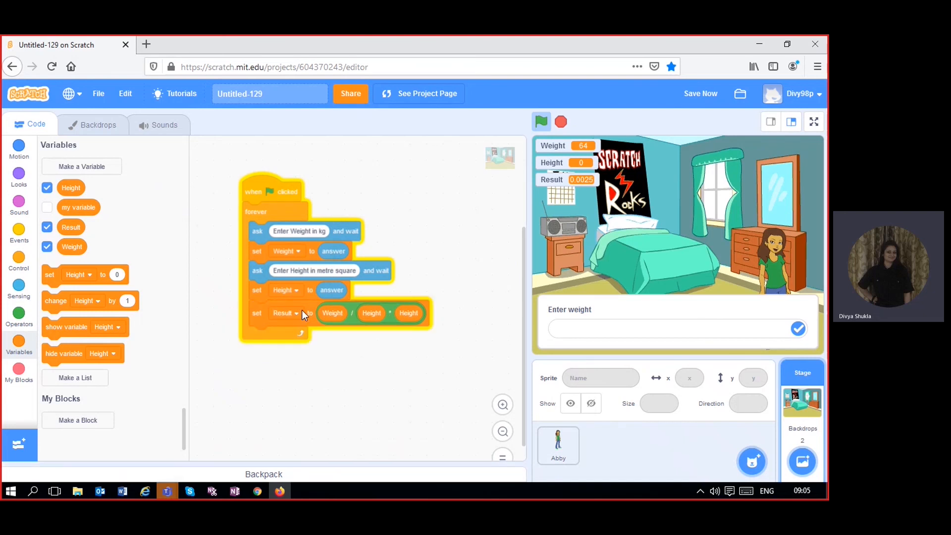
In Abby's script, add an if block with the condition Result > 0.
{"action": "left_click", "coordinate": [557, 443]}
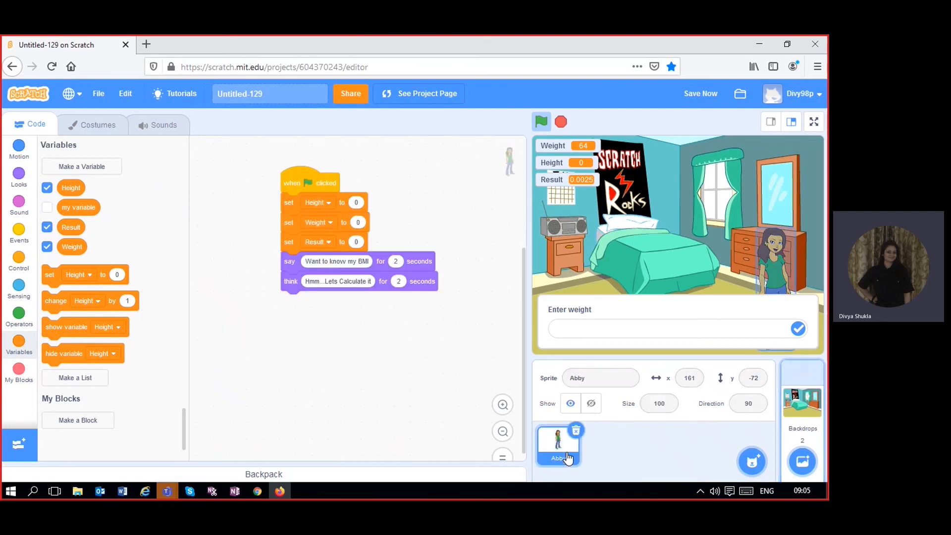
{"action": "left_click", "coordinate": [801, 400]}
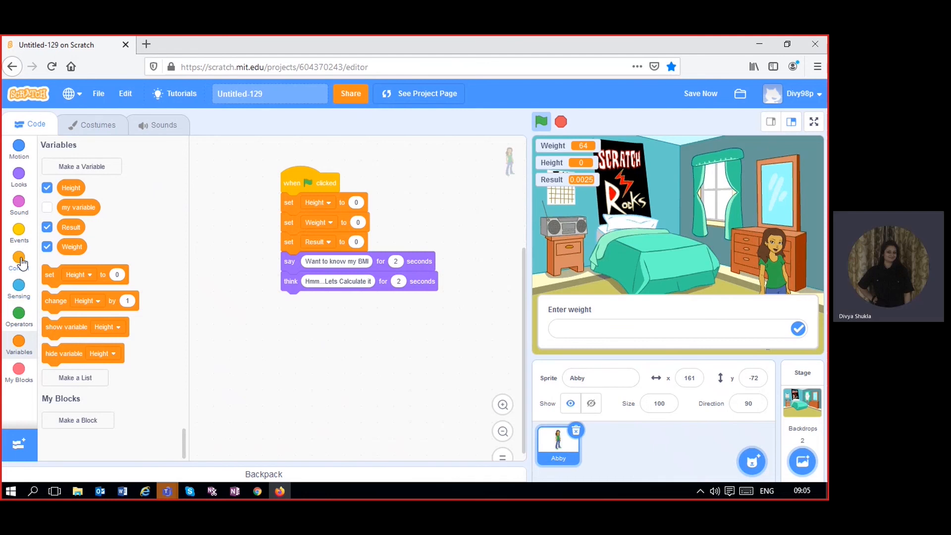
{"action": "left_click", "coordinate": [19, 258]}
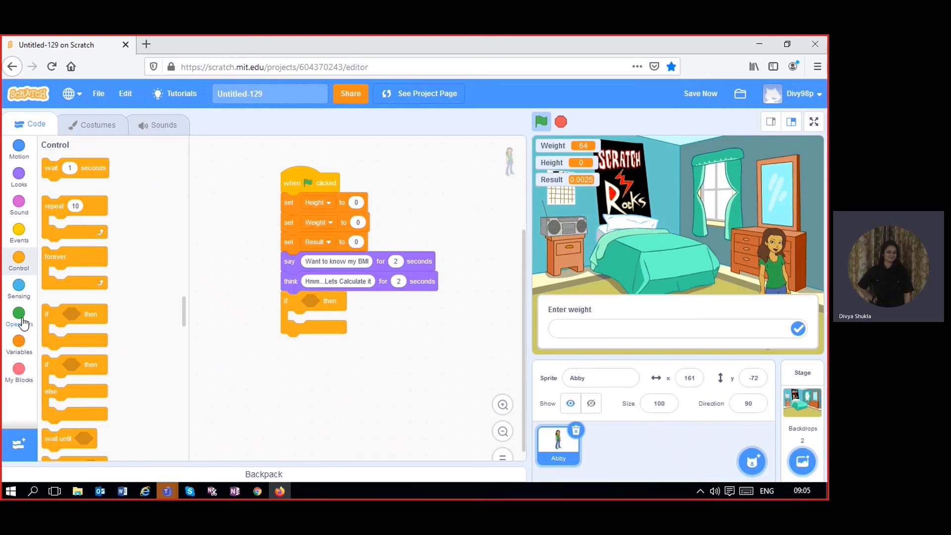
{"action": "left_click", "coordinate": [19, 315]}
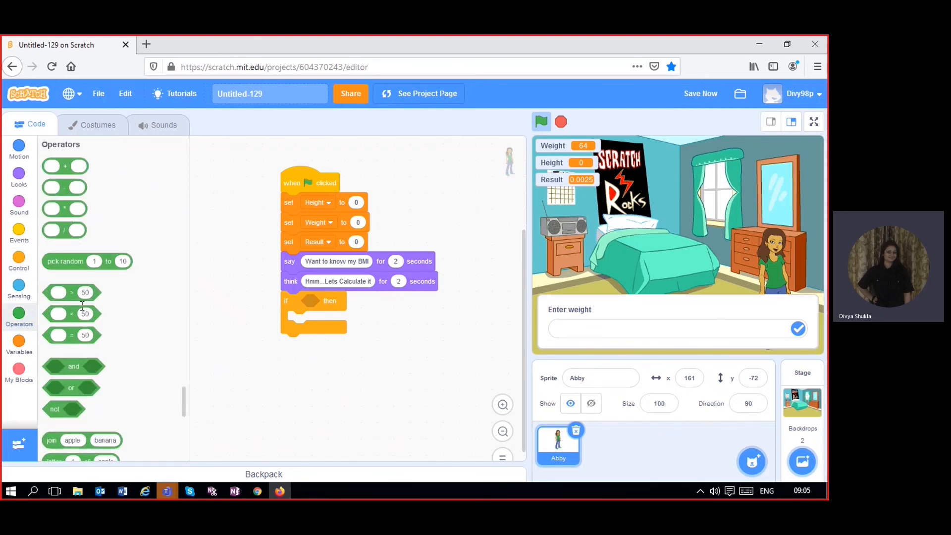
{"action": "left_click_drag", "start_coordinate": [72, 292], "coordinate": [320, 391]}
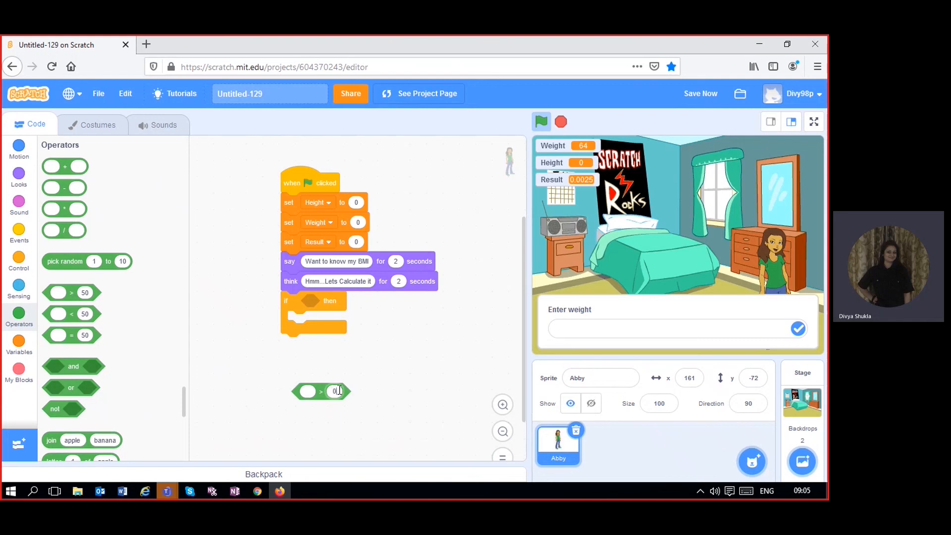
{"action": "left_click", "coordinate": [18, 345]}
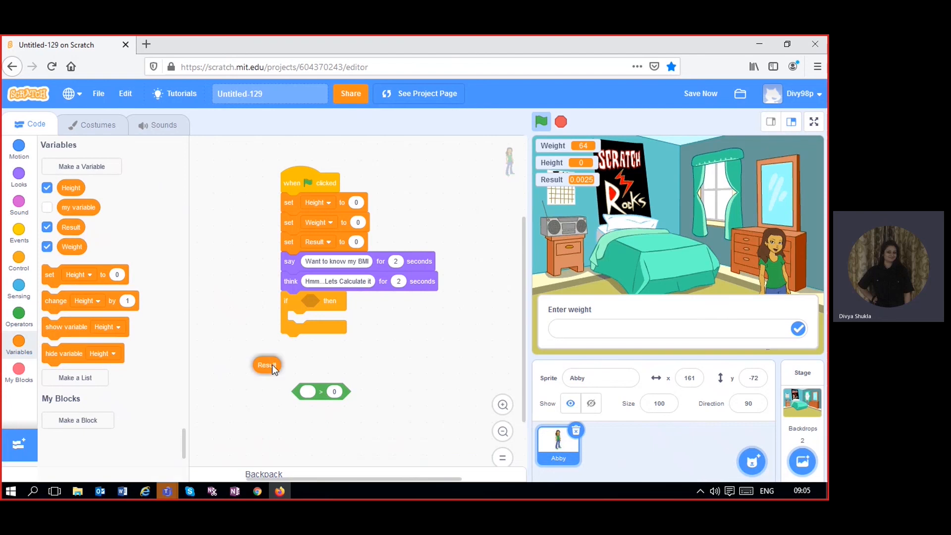
{"action": "left_click_drag", "start_coordinate": [266, 364], "coordinate": [314, 393]}
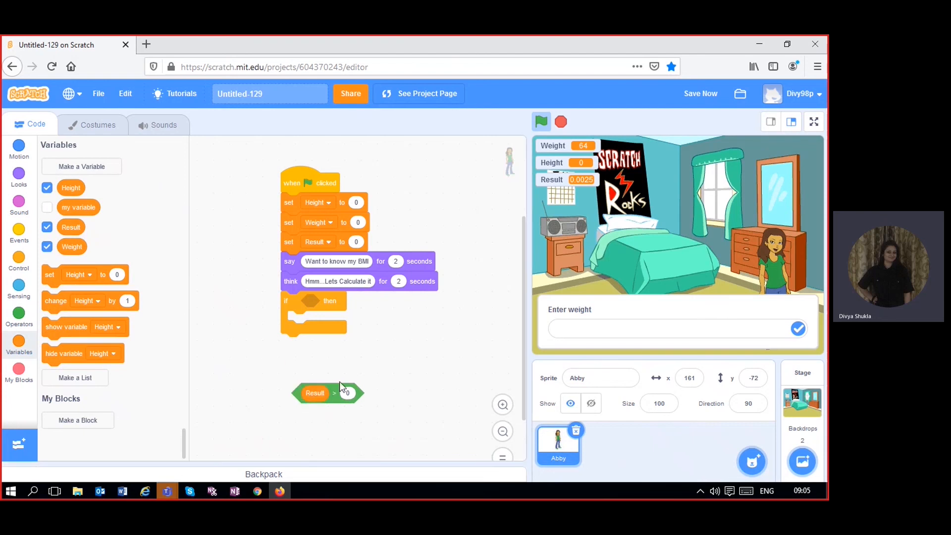
{"action": "left_click_drag", "start_coordinate": [328, 393], "coordinate": [340, 303]}
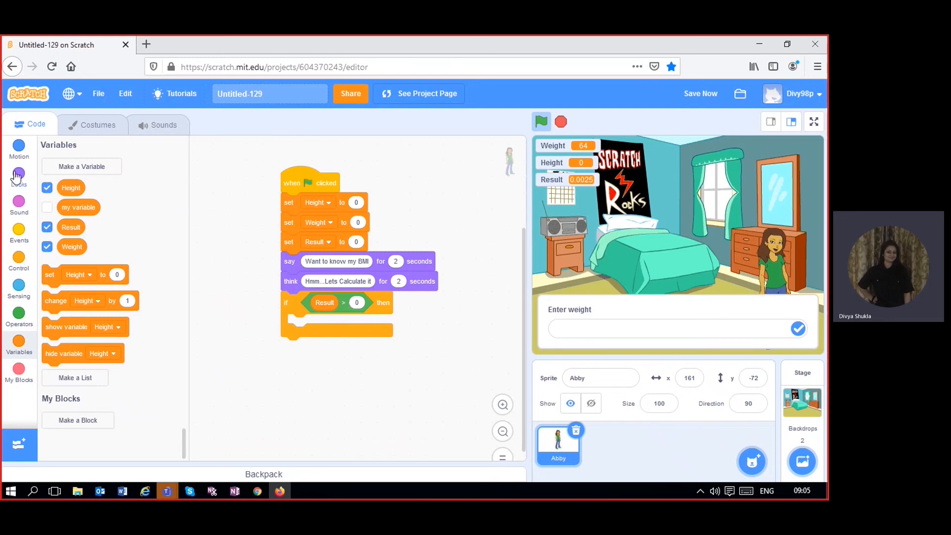
Inside the if, add two 2-second say blocks: 'MY BMI IS', then the Result variable.
{"action": "left_click", "coordinate": [19, 176]}
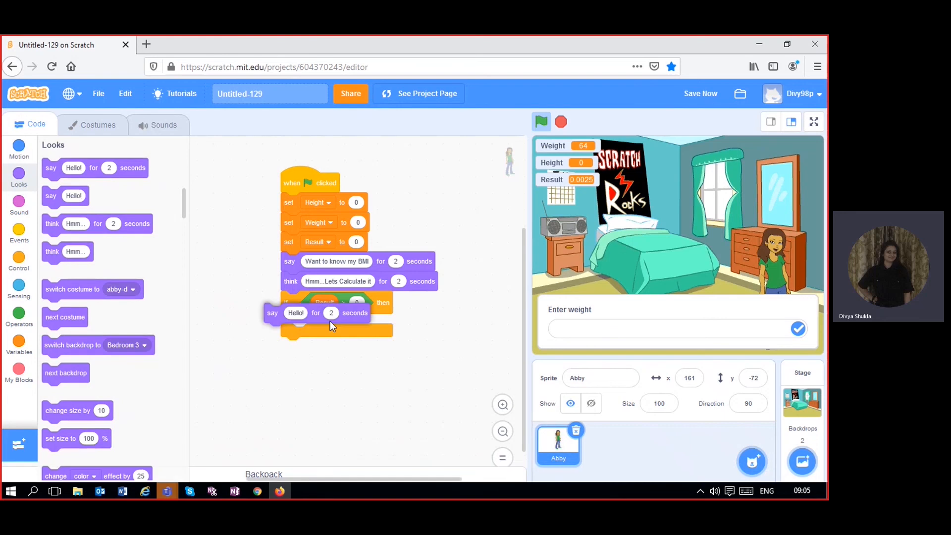
{"action": "left_click_drag", "start_coordinate": [295, 312], "coordinate": [318, 323]}
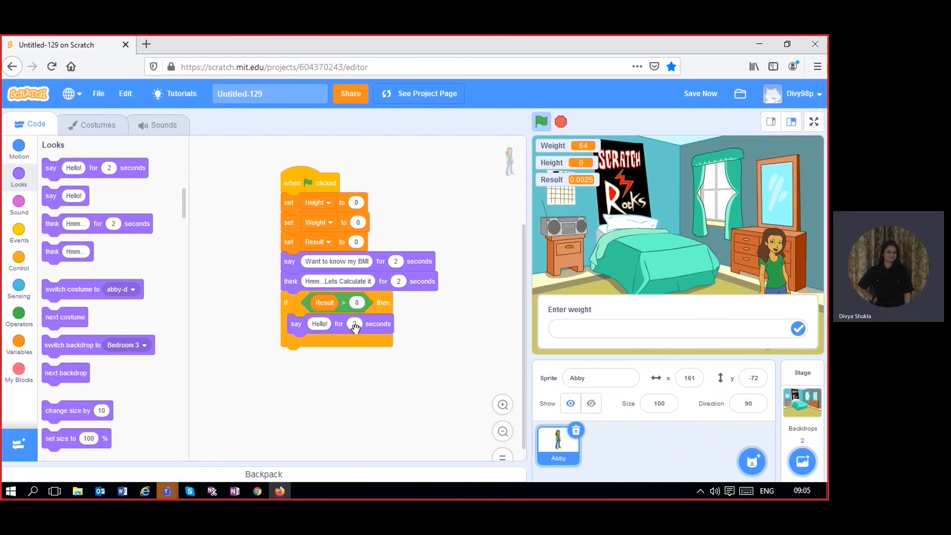
{"action": "left_click", "coordinate": [318, 323]}
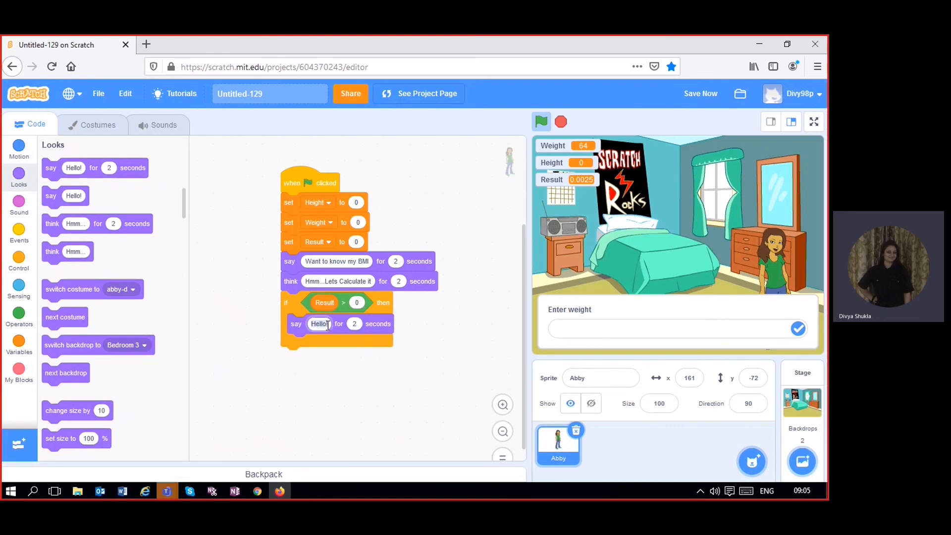
{"action": "type", "text": "MY M"}
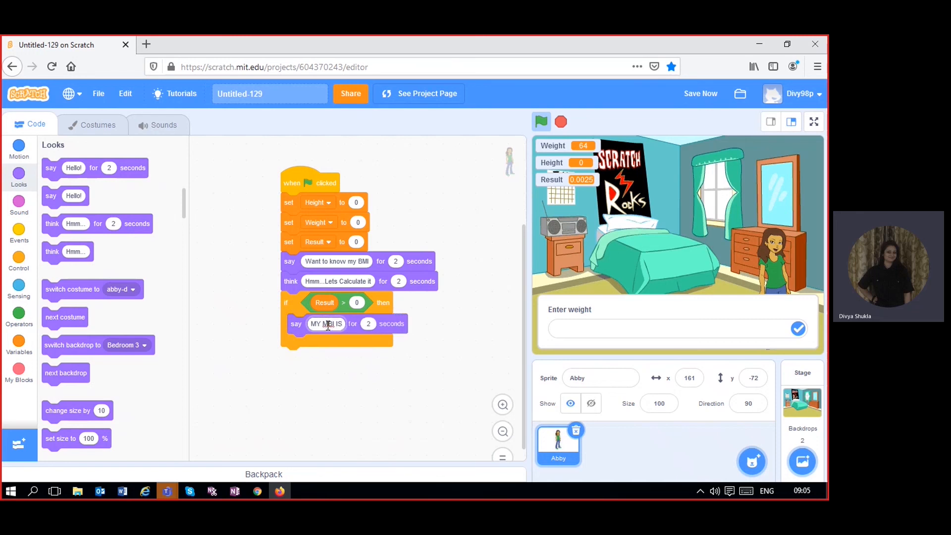
{"action": "left_click", "coordinate": [700, 93]}
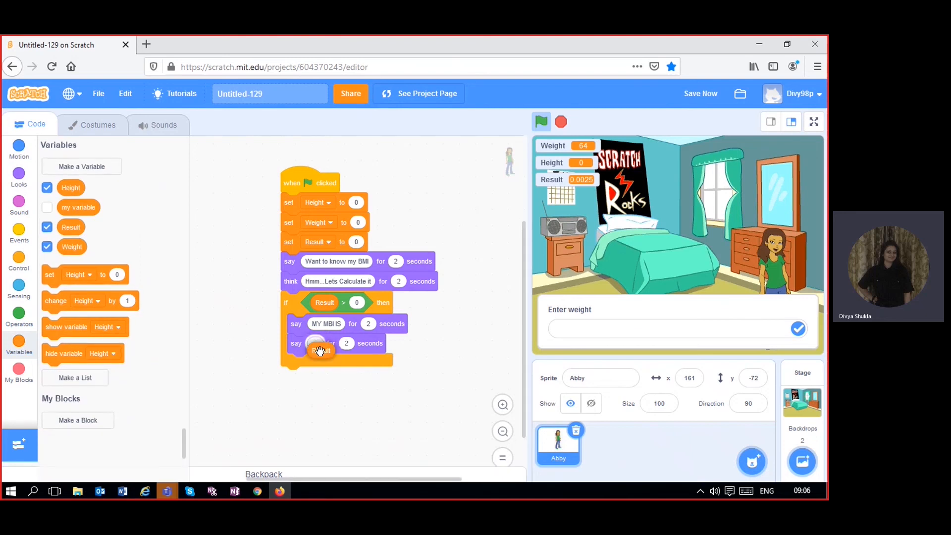
{"action": "left_click_drag", "start_coordinate": [318, 349], "coordinate": [320, 343]}
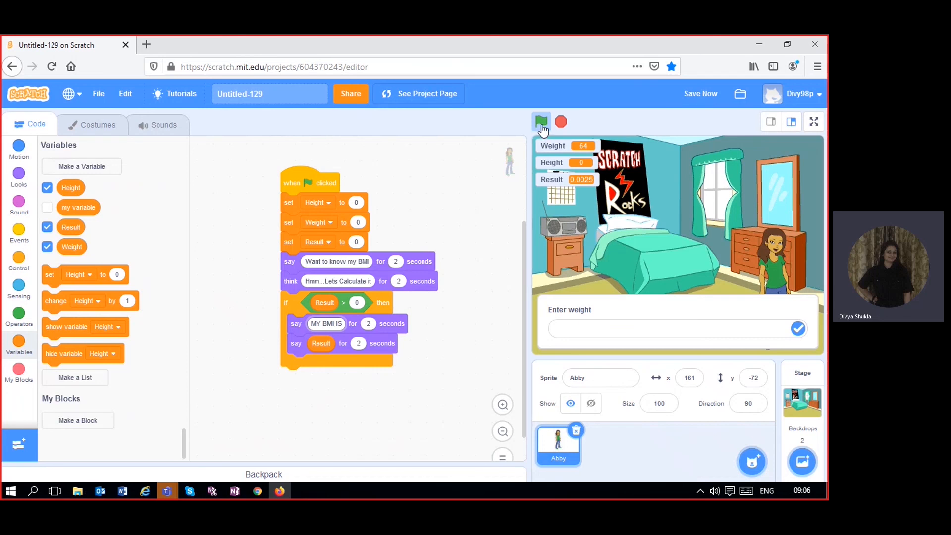
Run the project with weight 65 and height 1.6 for a Result near 25.39, then bring up the call.
{"action": "left_click", "coordinate": [541, 122]}
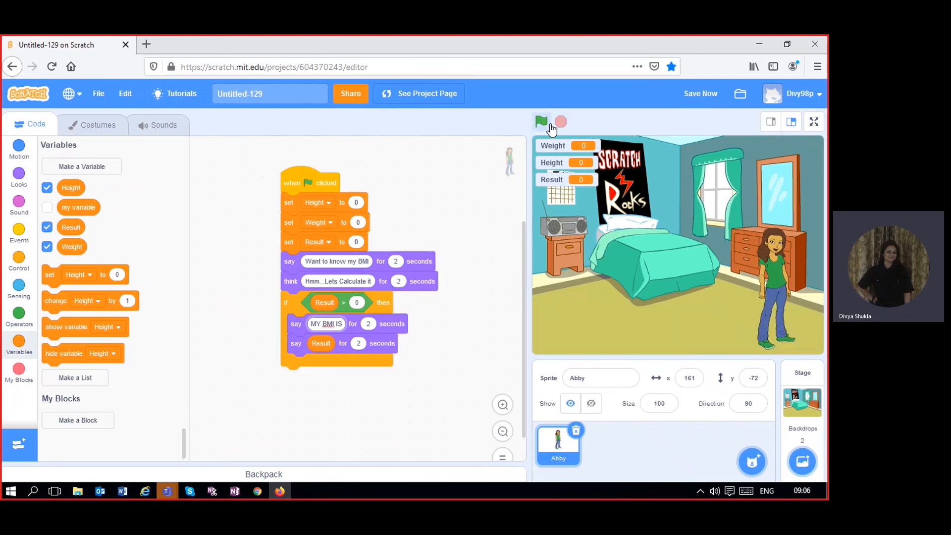
{"action": "left_click", "coordinate": [540, 122]}
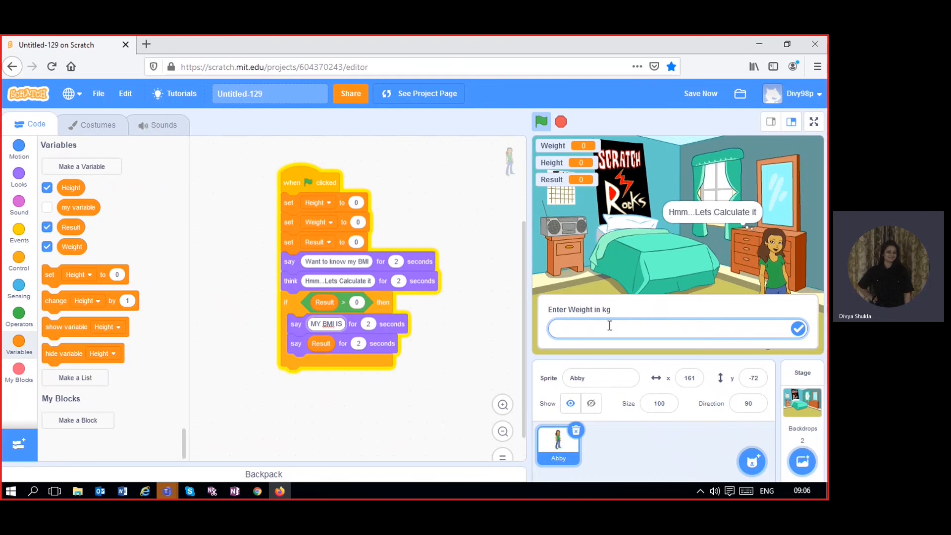
{"action": "type", "text": "65"}
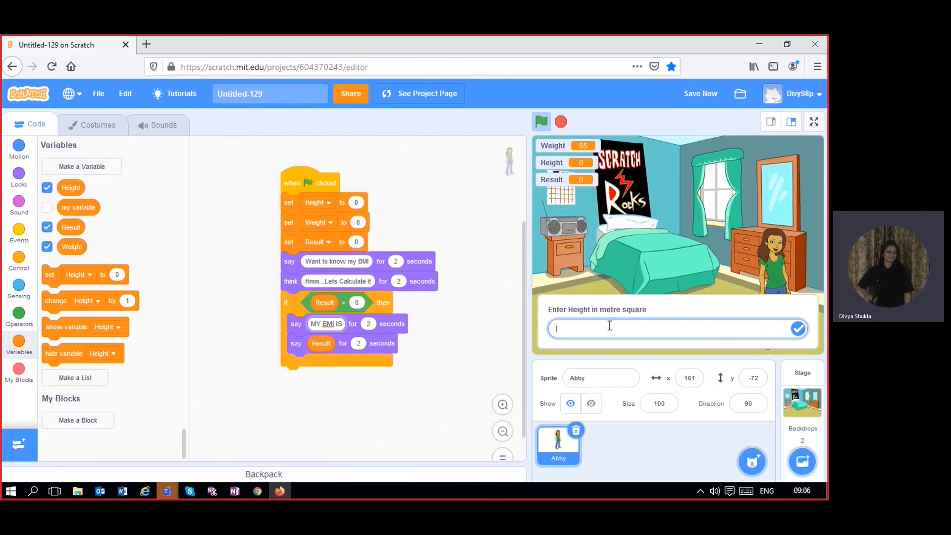
{"action": "type", "text": "1."}
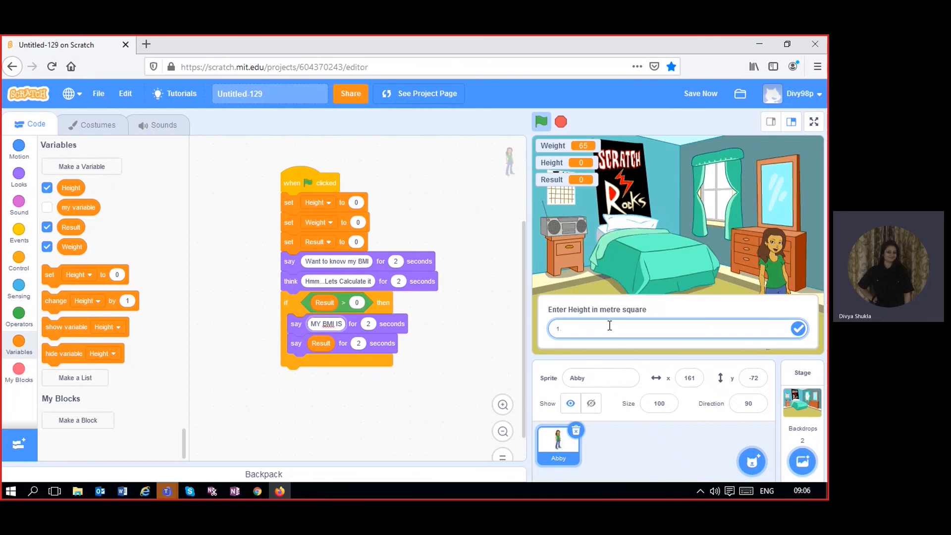
{"action": "left_click", "coordinate": [797, 328]}
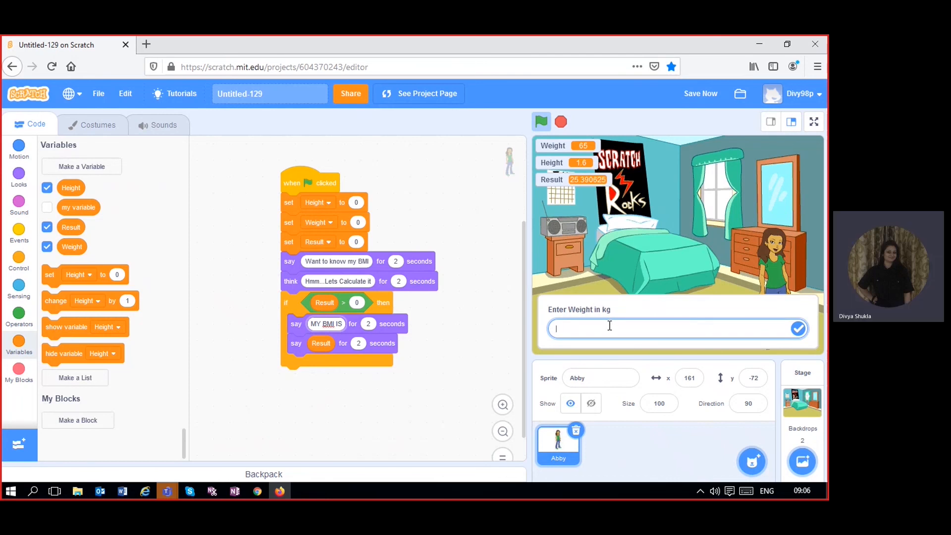
{"action": "mouse_move", "coordinate": [349, 411]}
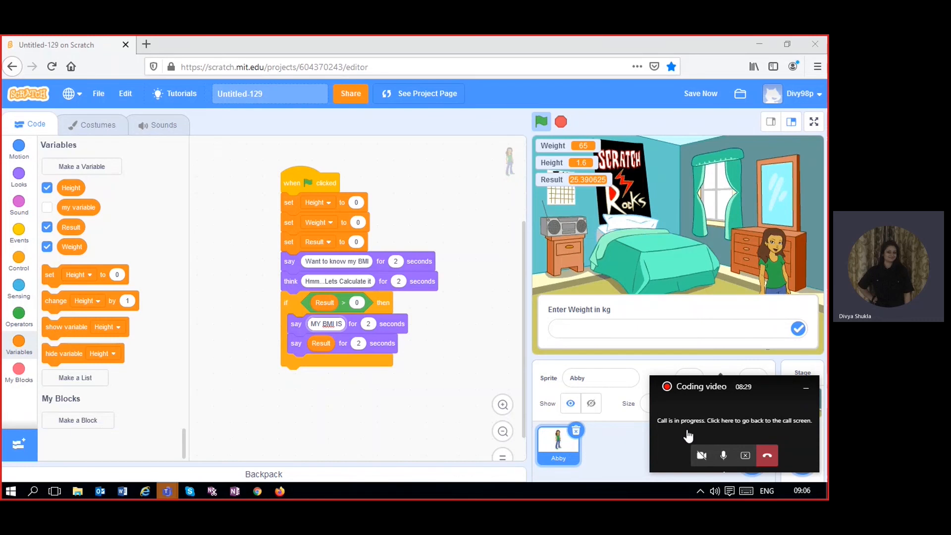
{"action": "left_click", "coordinate": [734, 420]}
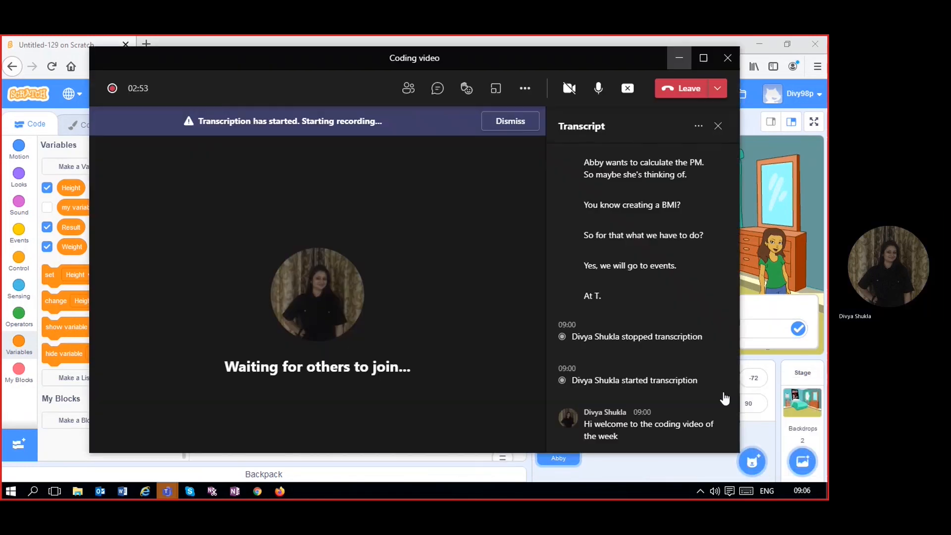